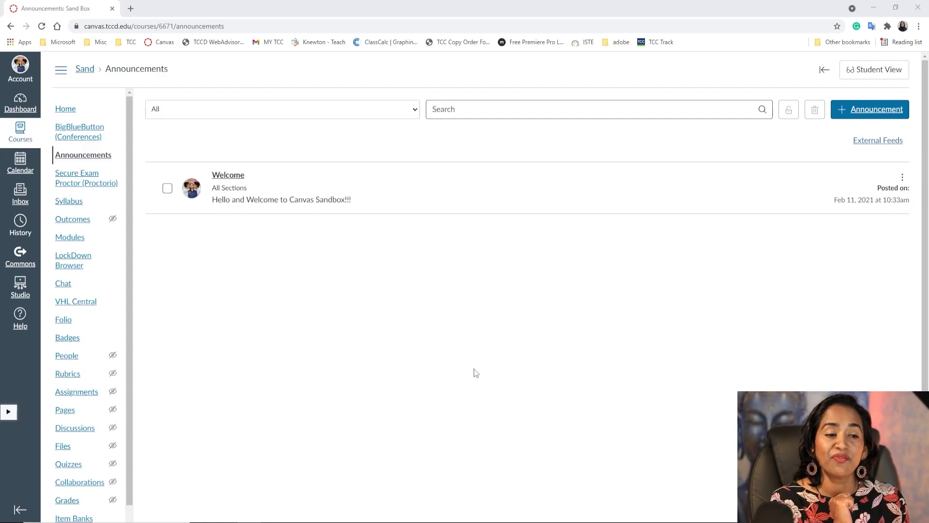
mouse_move(67, 354)
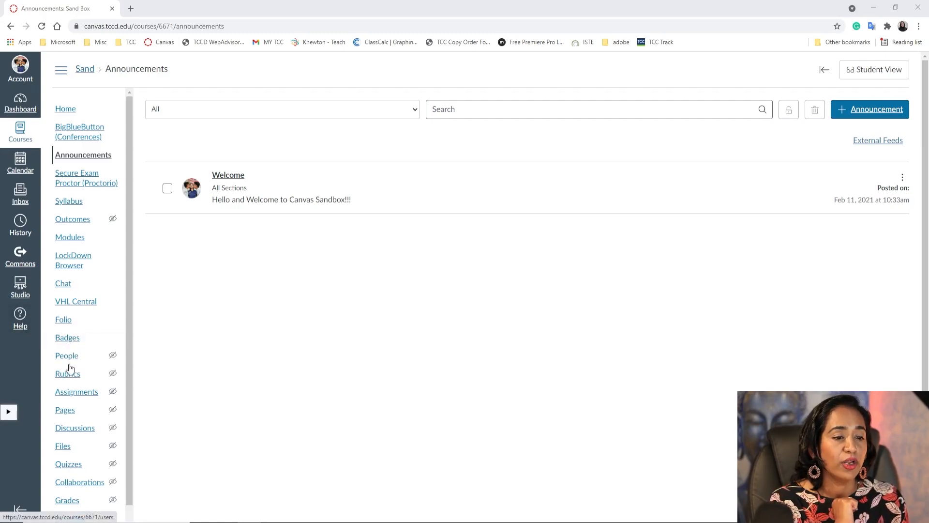
Switch from Announcements to the Sand course's Pages list.
click(64, 409)
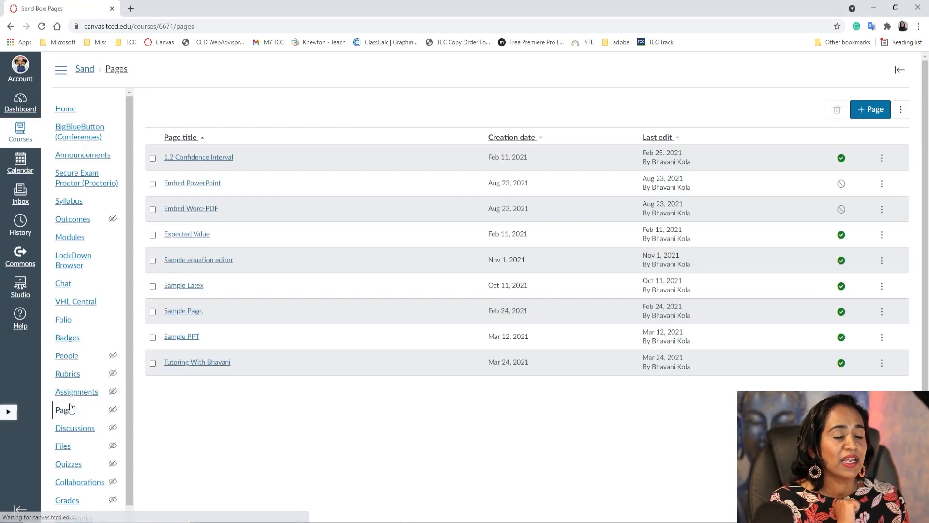
Create a new page titled 'Sample Teams Page' and show the editor's Apps dropdown.
click(870, 108)
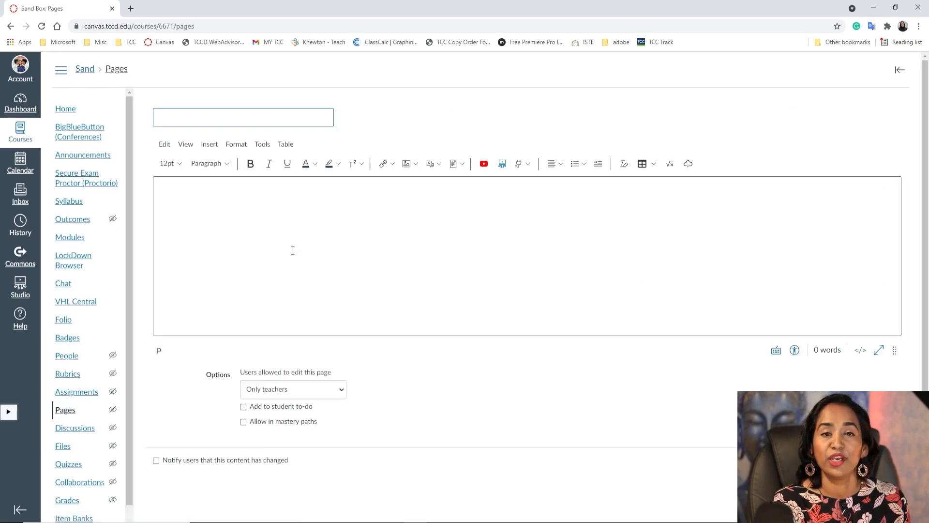
mouse_move(263, 136)
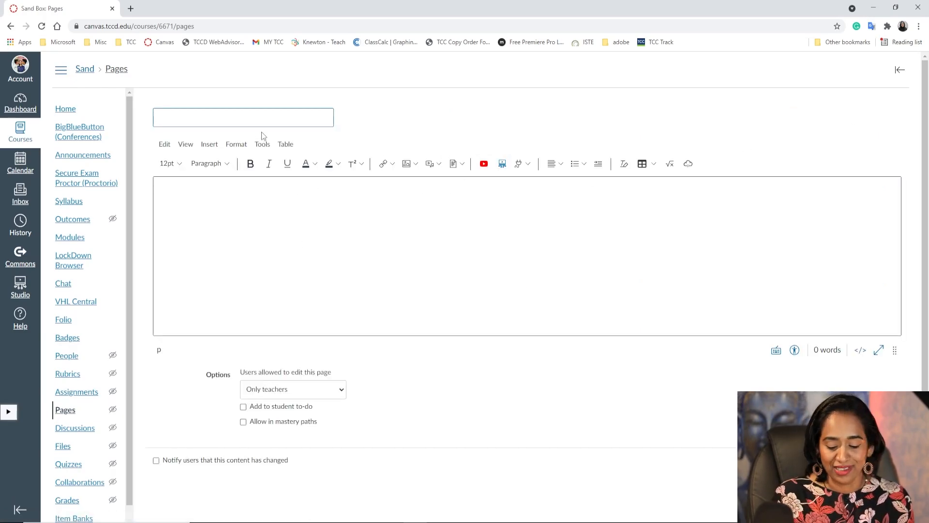
text(Sample Tea)
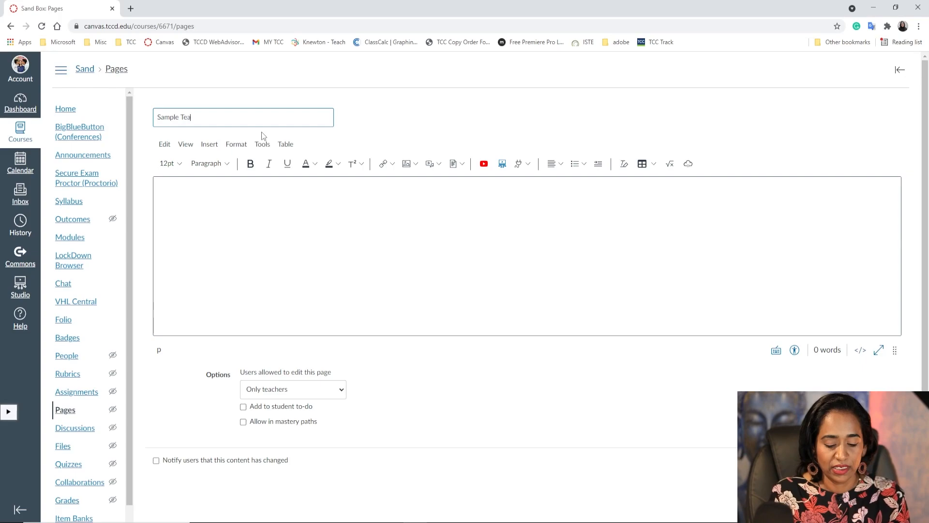
text(ms Page)
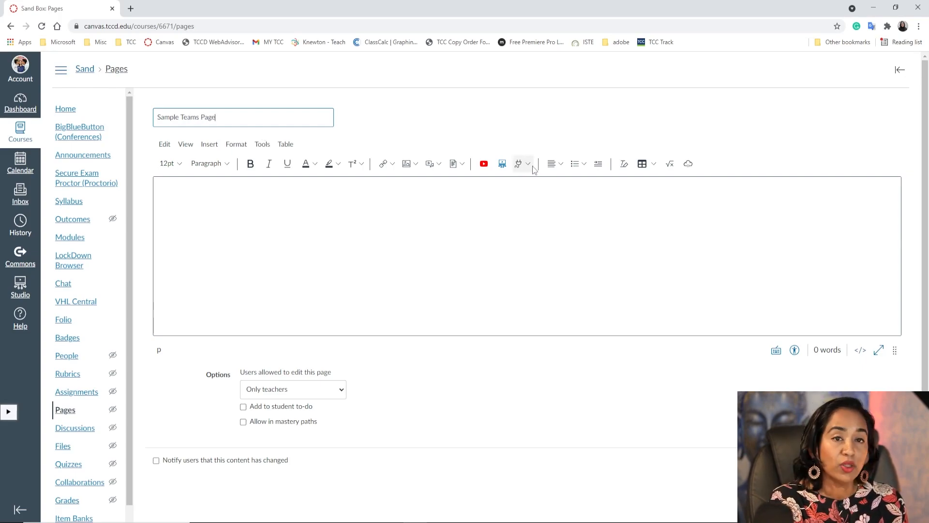
mouse_move(517, 169)
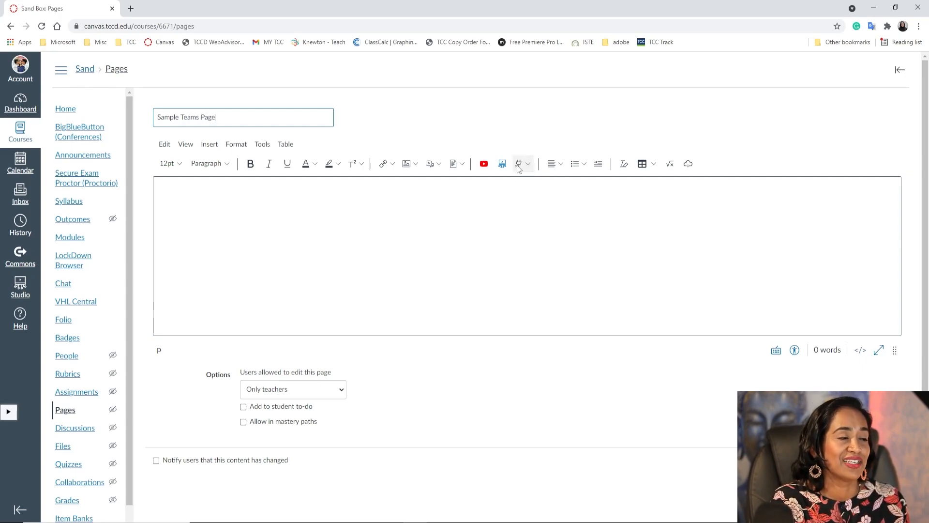
click(525, 163)
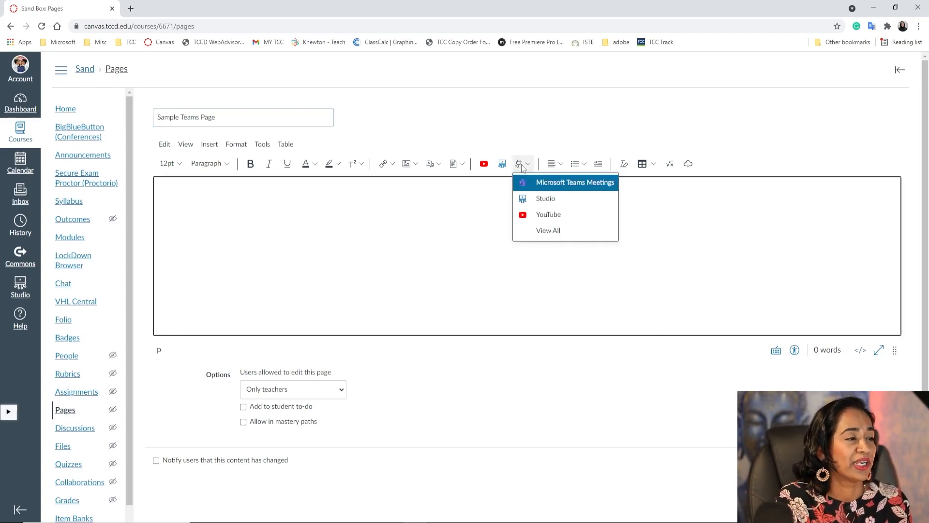
mouse_move(556, 187)
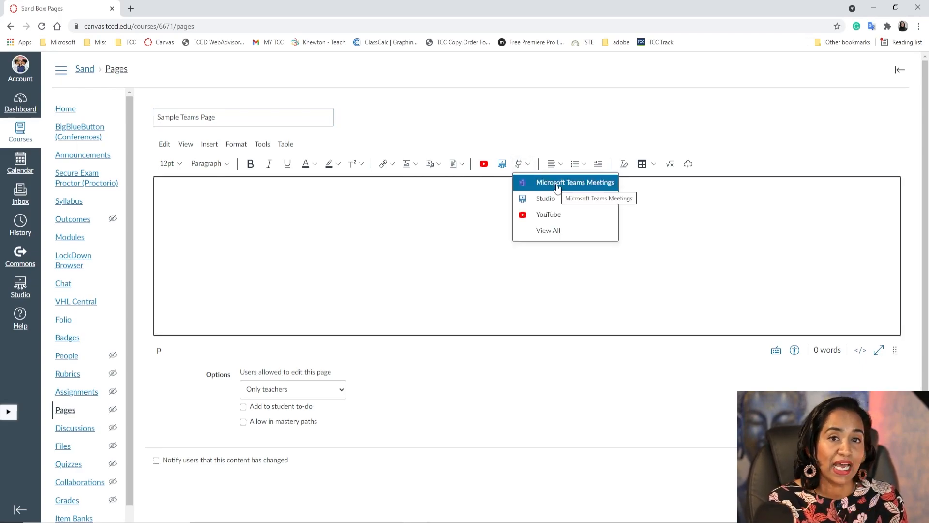
mouse_move(548, 231)
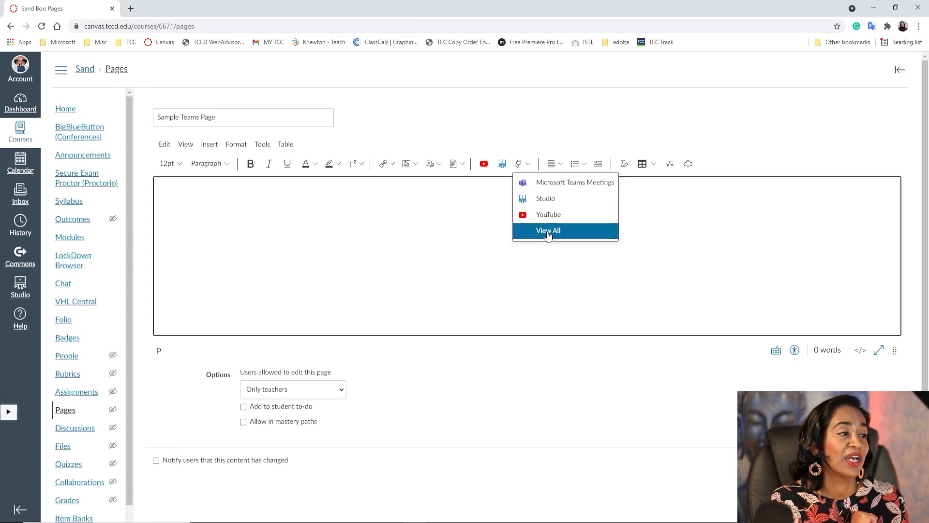
Search All Apps for 'Teams' and launch Microsoft Teams Meetings.
click(547, 230)
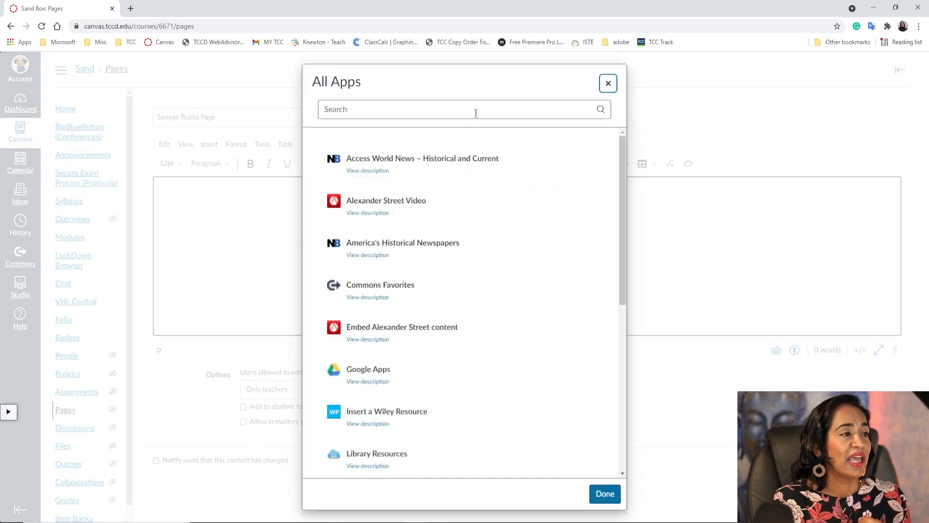
text(Tea)
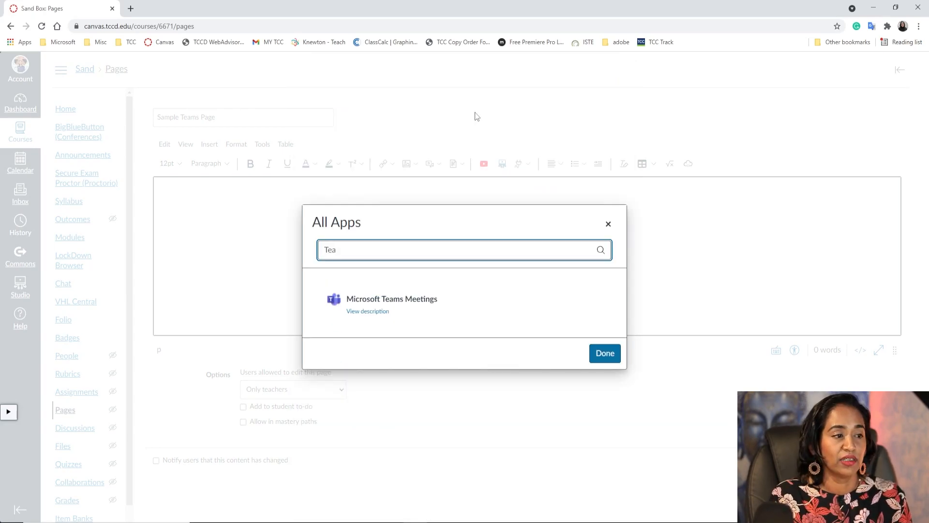
text(ms)
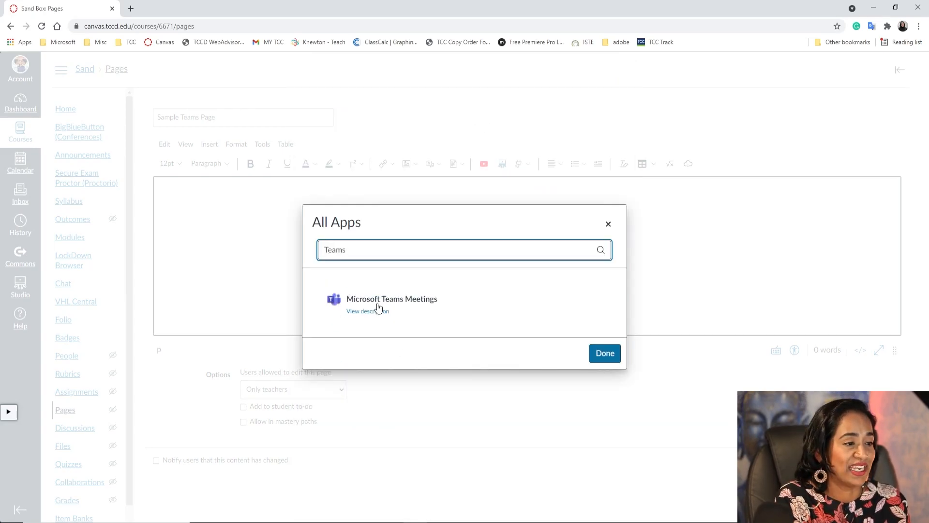
click(391, 298)
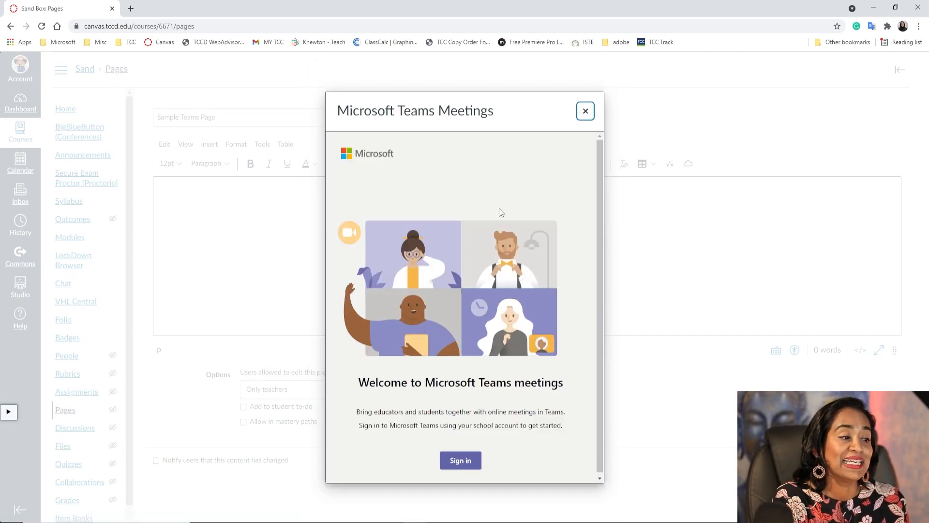
mouse_move(460, 461)
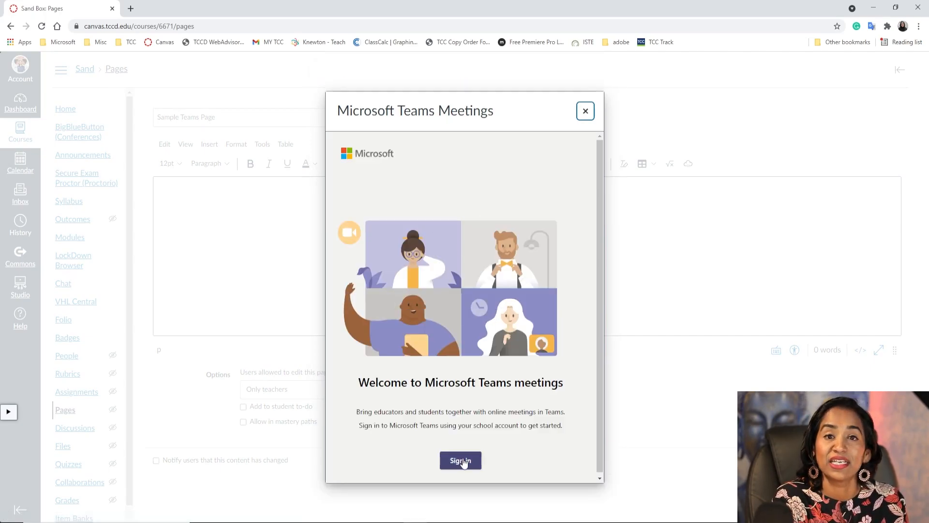
Sign in and create the 'Sample Meeting' link for Nov 10, 2021, 5:00–6:00 PM.
click(460, 461)
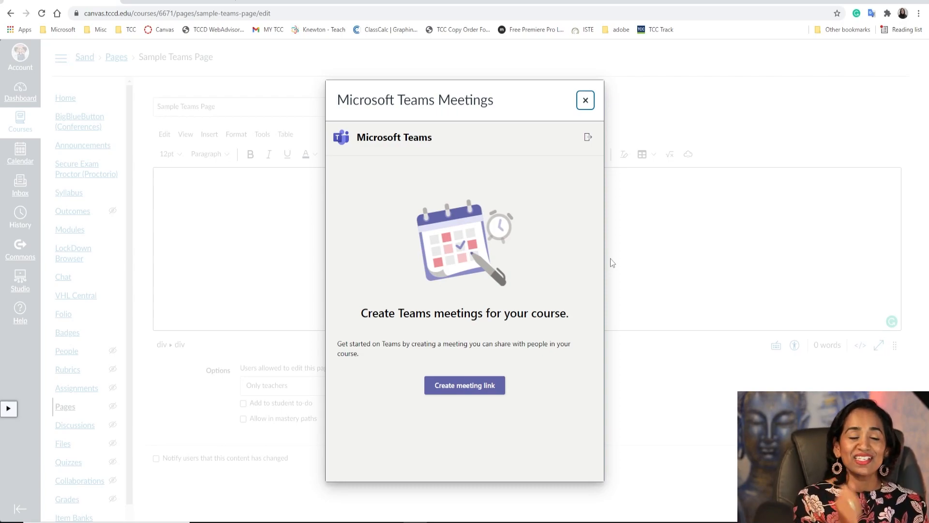
click(464, 386)
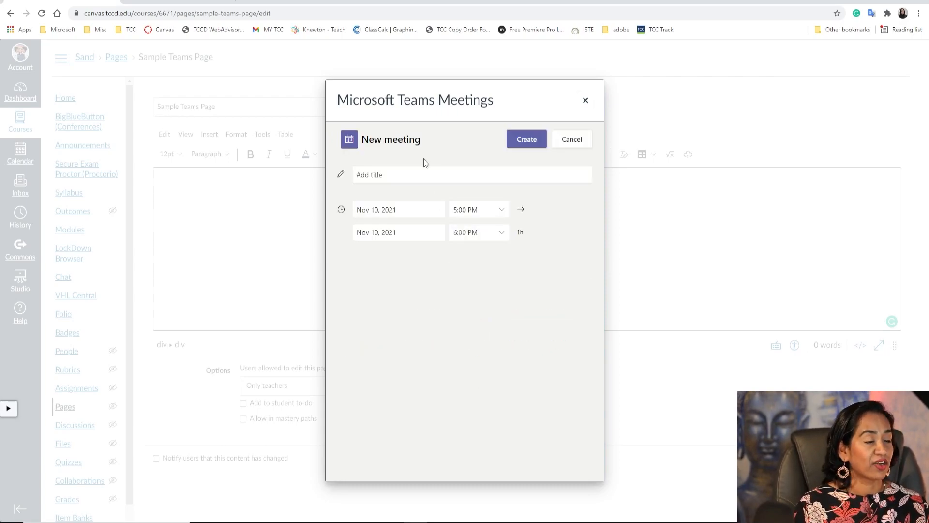
text(Sample Meet)
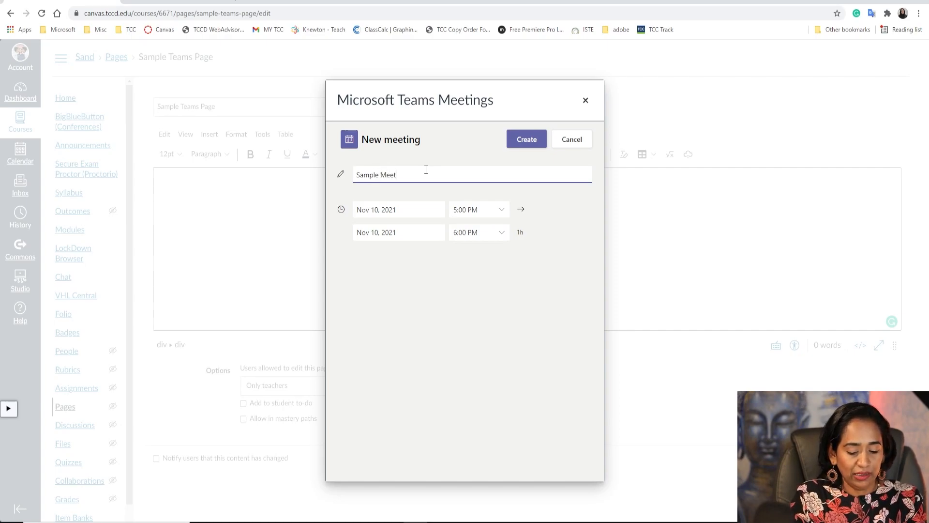
text(ing)
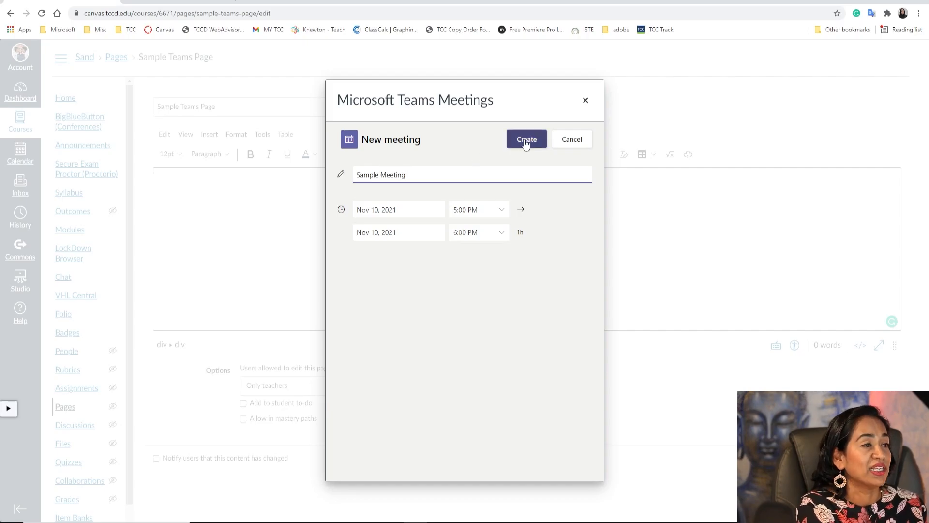
click(525, 139)
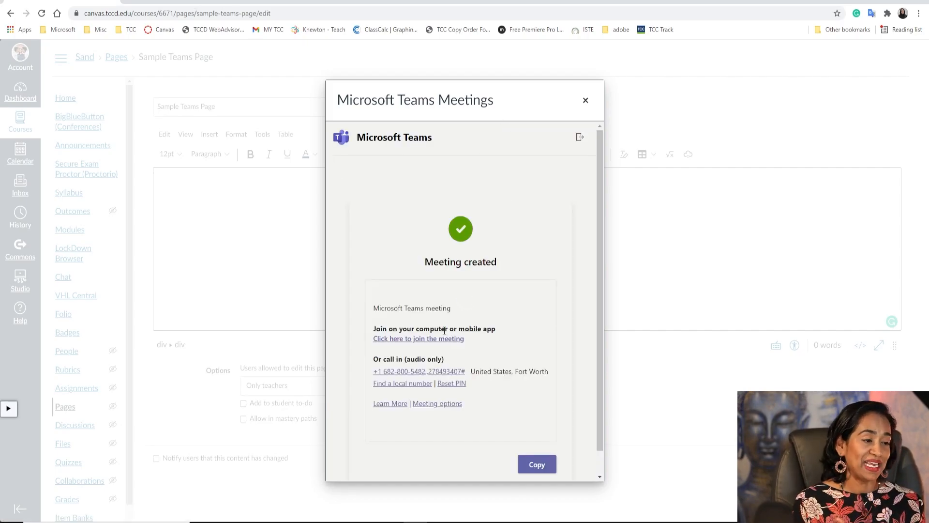
mouse_move(436, 403)
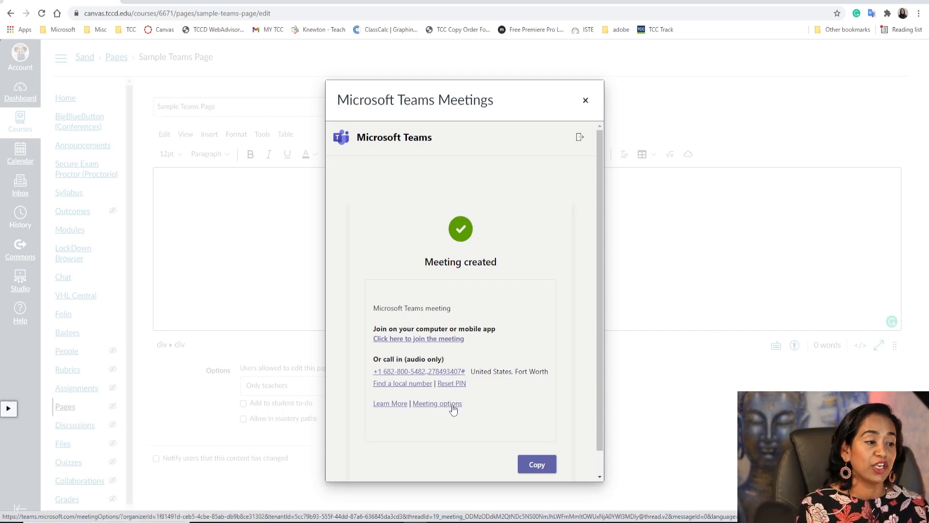
Set Sample Meeting options to chat Disabled and attendee cameras off, then save.
click(436, 405)
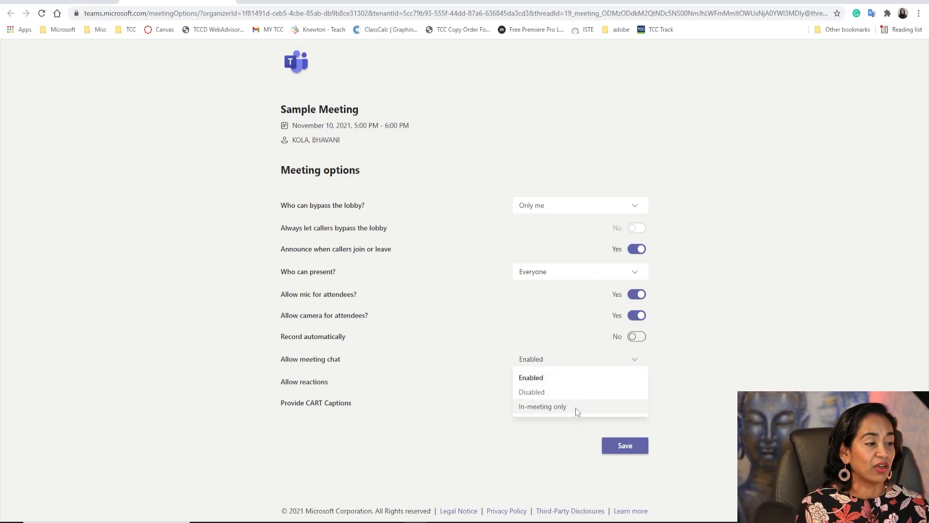
click(543, 406)
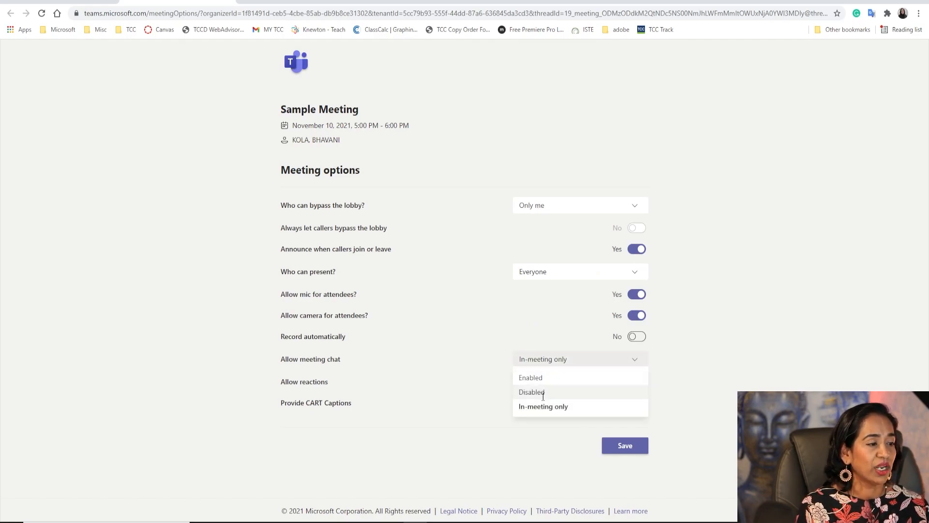
click(531, 391)
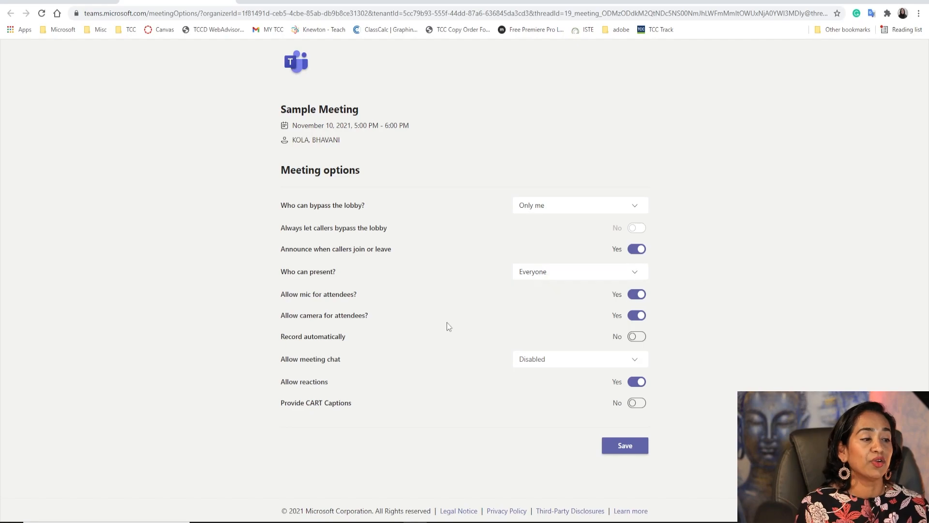
click(636, 315)
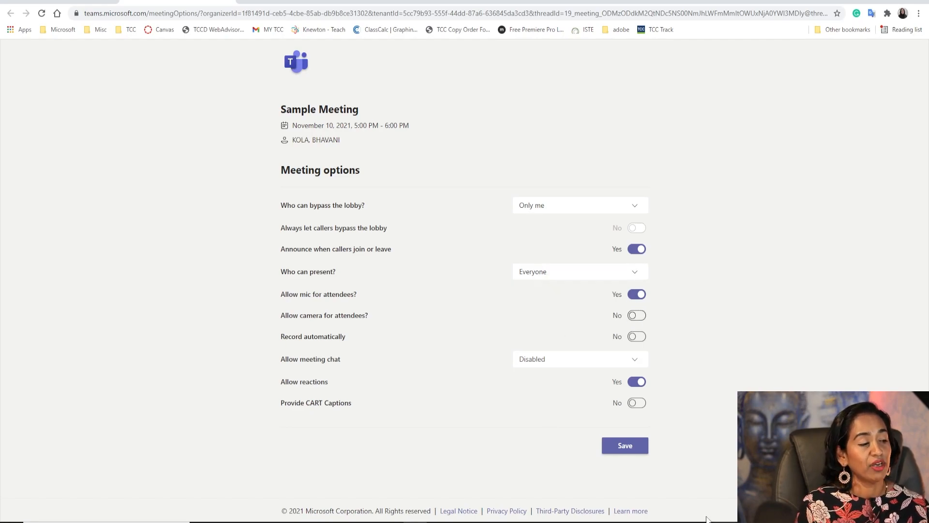
mouse_move(633, 467)
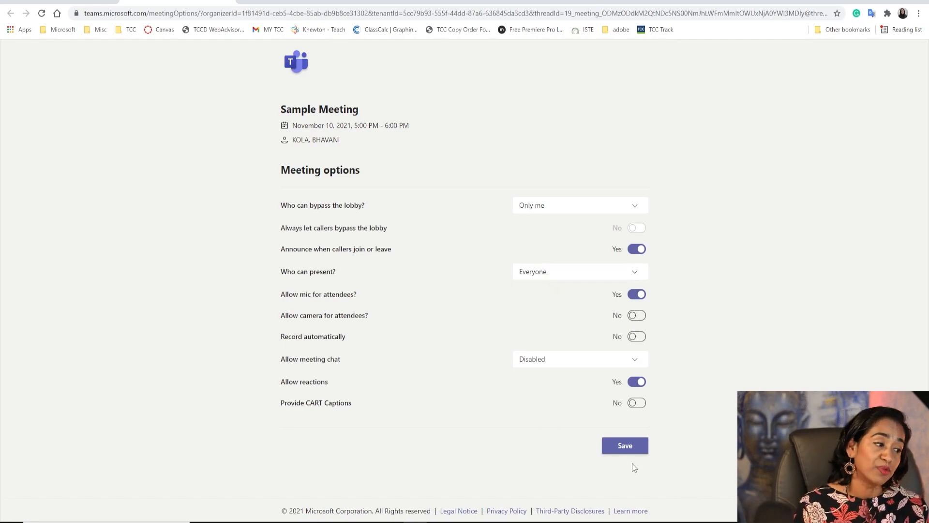
click(624, 445)
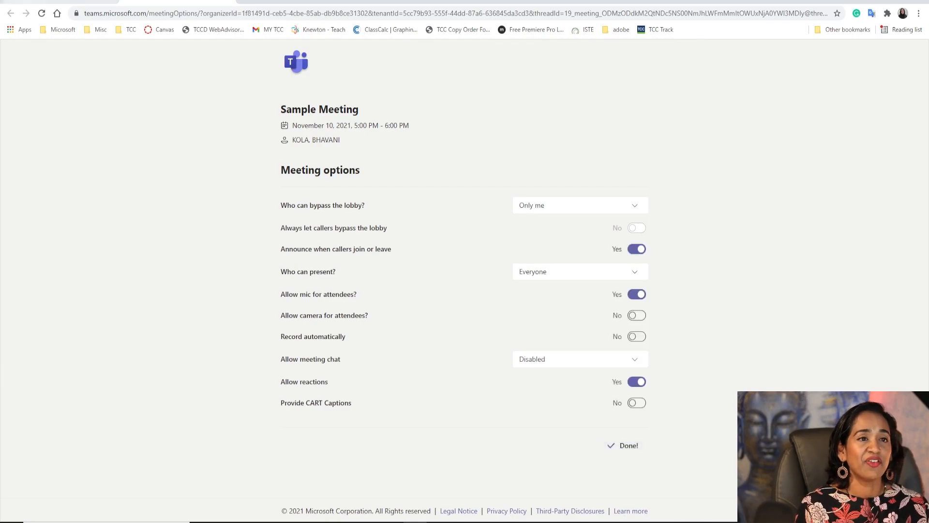
Insert Sample Meeting's join link, dial-in number and conference ID into the page body.
click(627, 445)
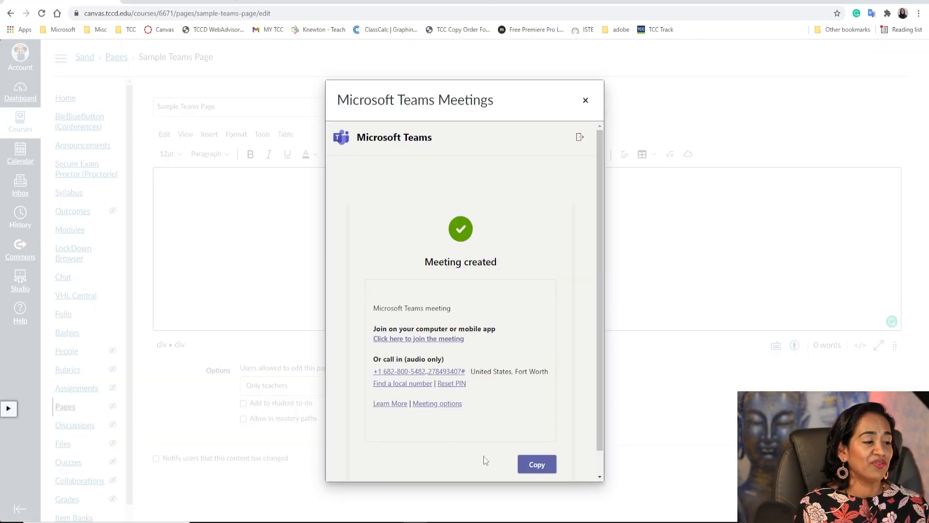
click(535, 464)
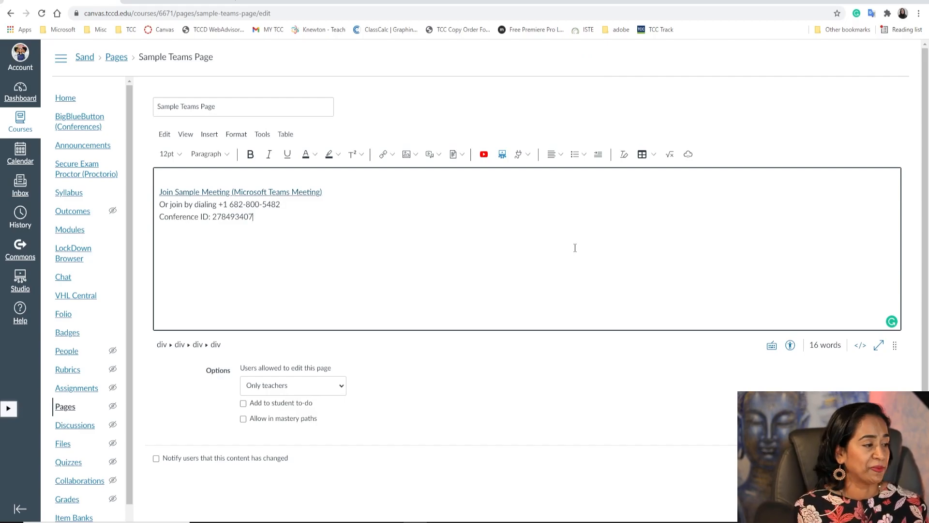
scroll(down, 3)
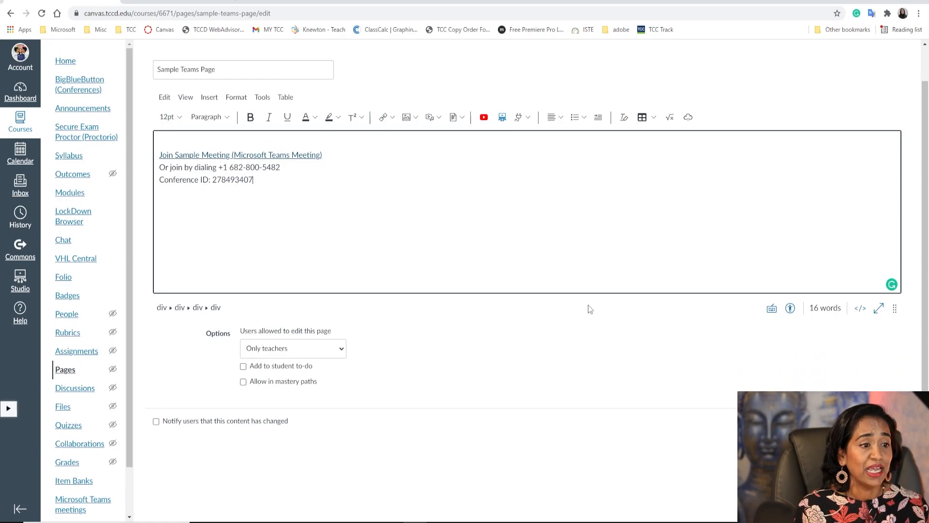
mouse_move(323, 378)
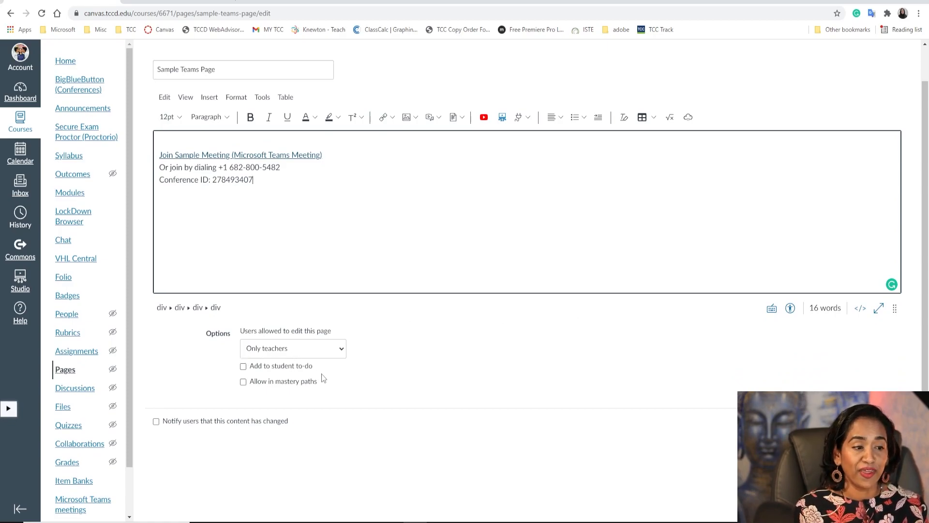
mouse_move(322, 380)
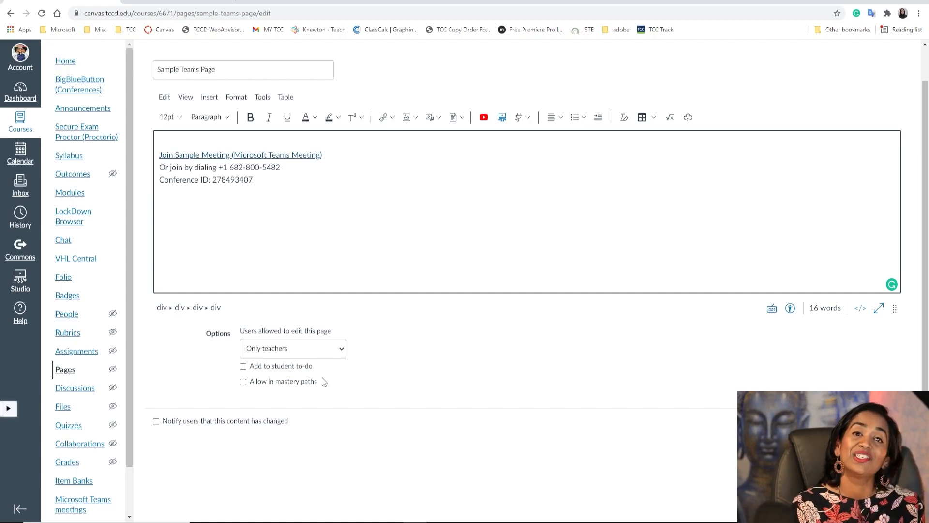
mouse_move(524, 397)
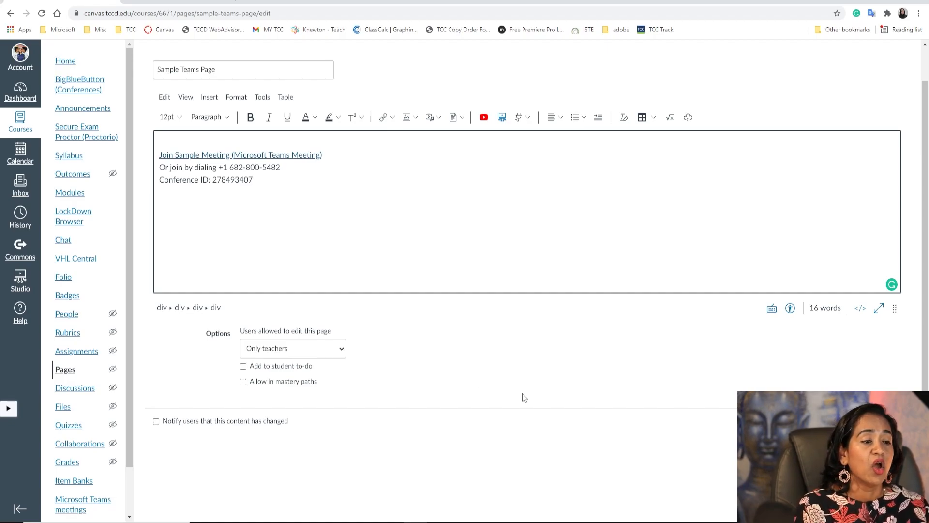
Add the page to the student to-do list for Nov 5, 2021, 5:00 PM.
click(243, 365)
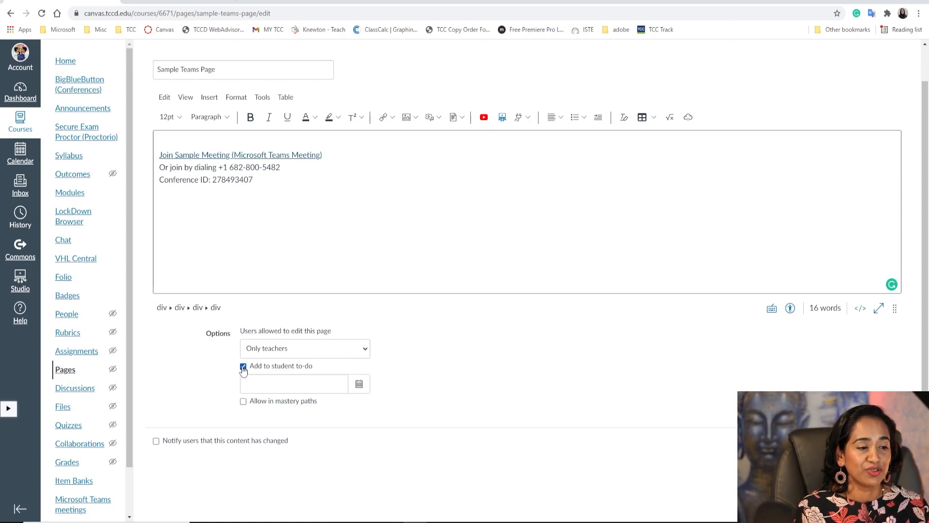
click(359, 383)
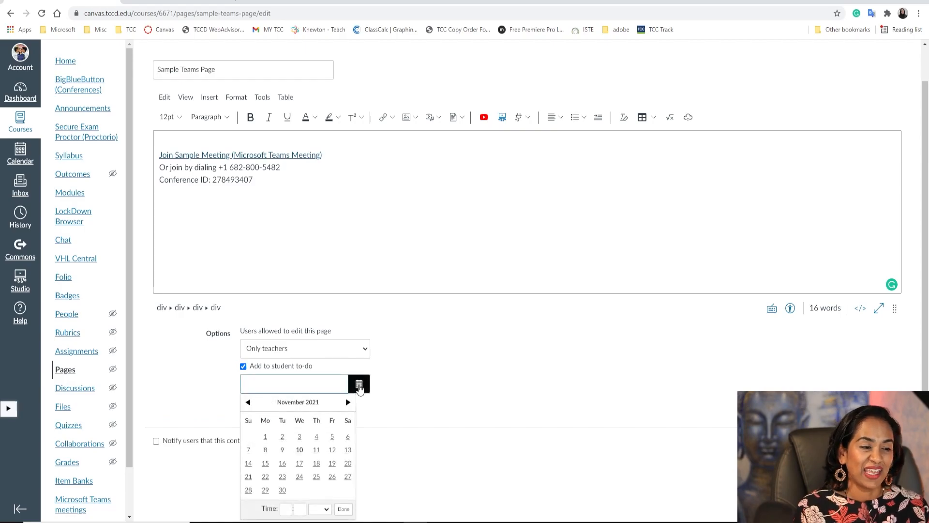
click(332, 436)
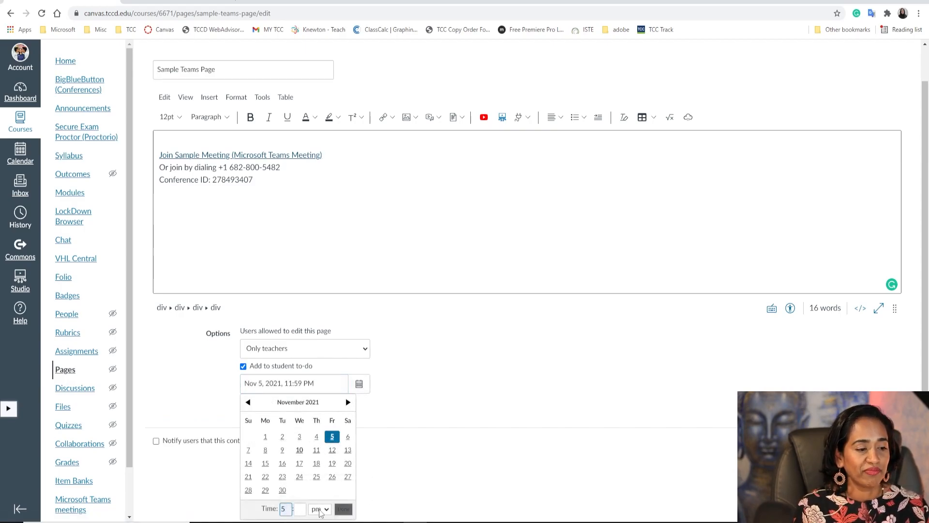
click(343, 509)
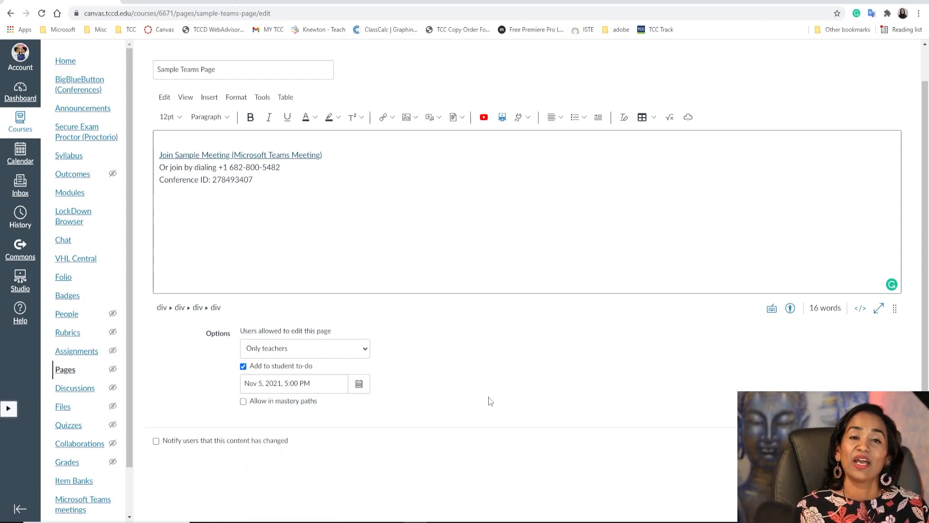
mouse_move(512, 262)
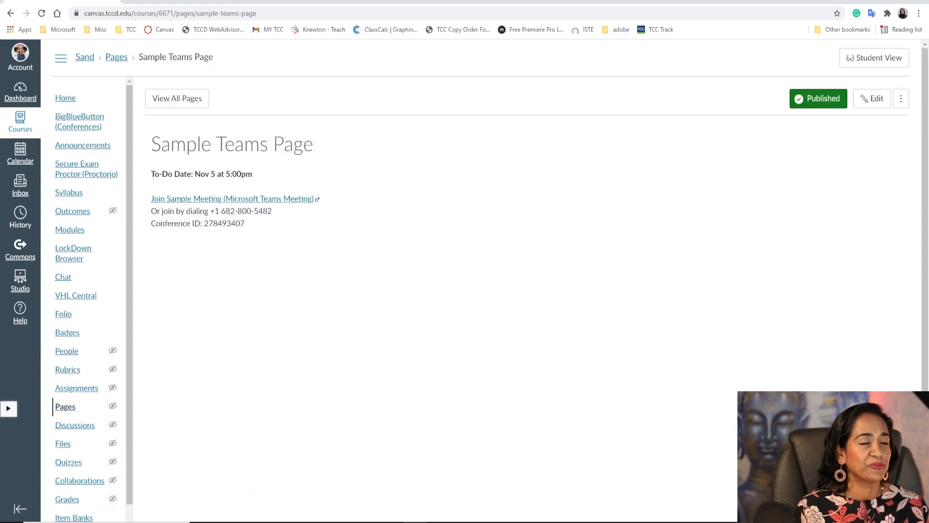
mouse_move(298, 207)
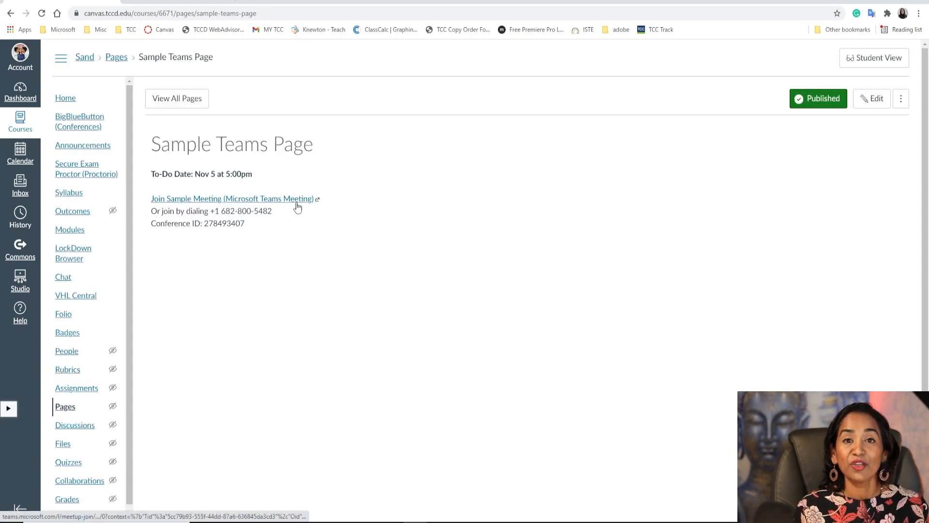
Follow the page's 'Join Sample Meeting' link to the Teams join page.
click(230, 199)
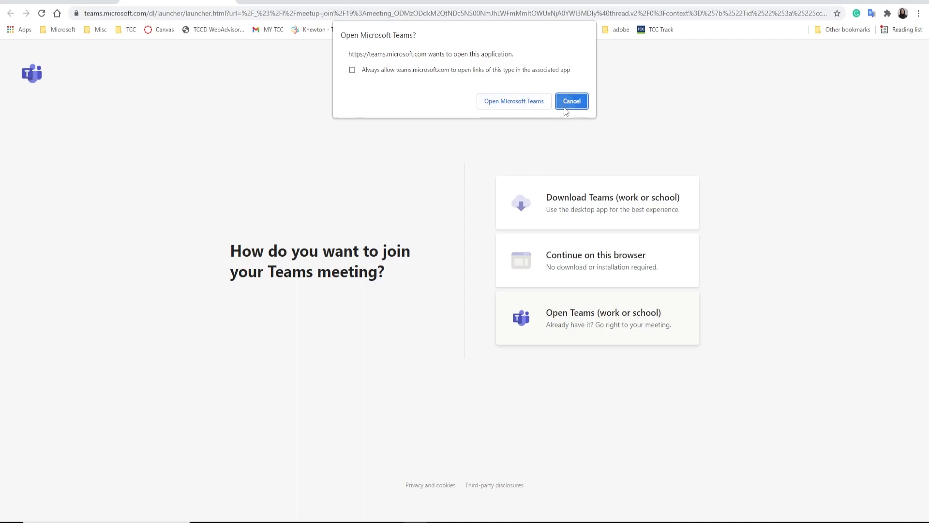
Join Sample Meeting in the browser, declining the desktop app and notifications prompt.
click(570, 100)
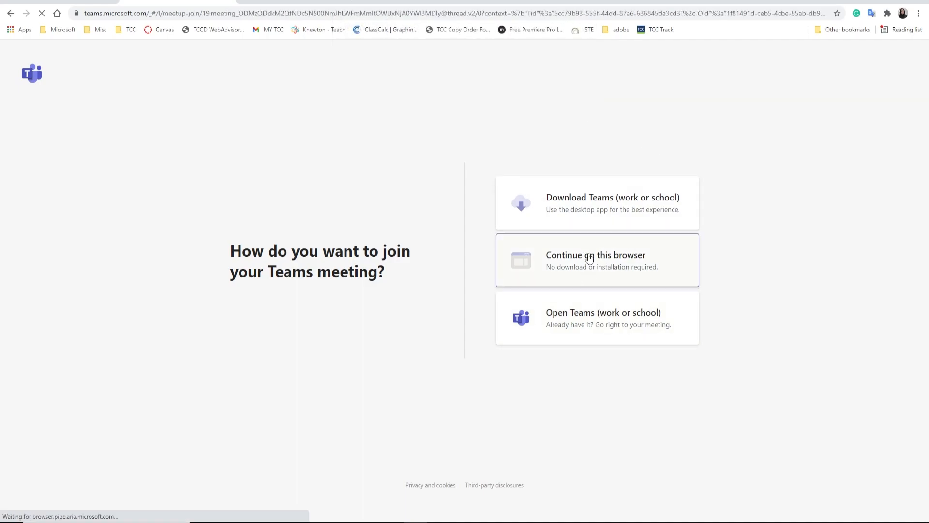
click(596, 260)
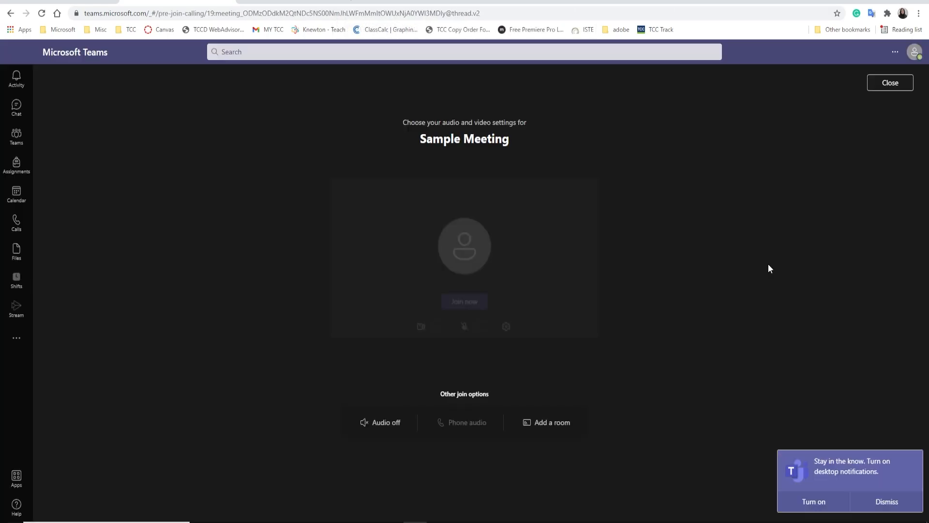
click(419, 328)
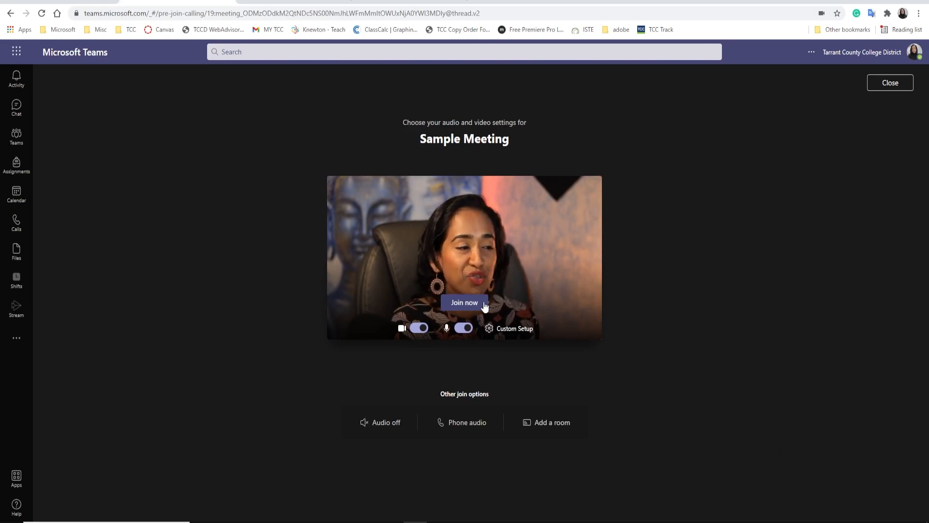
click(464, 301)
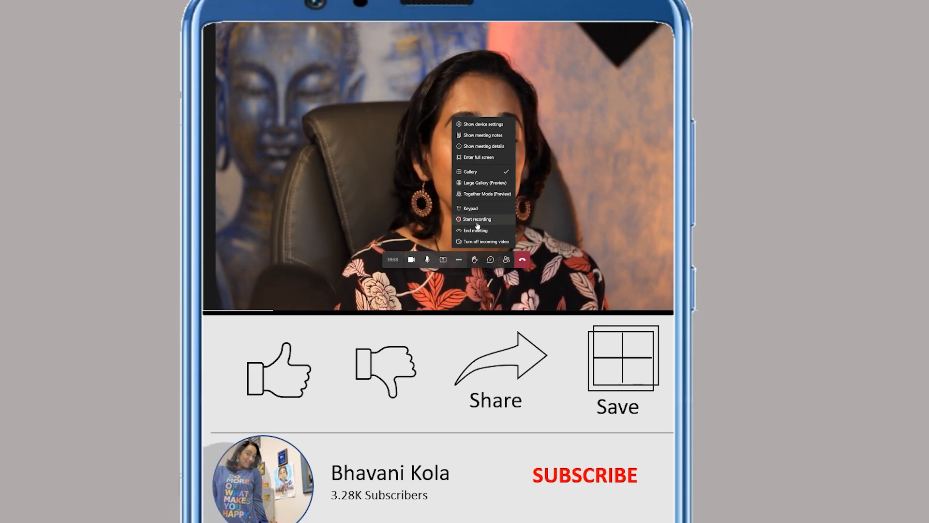
Start recording Sample Meeting, then stop it through More actions.
click(279, 370)
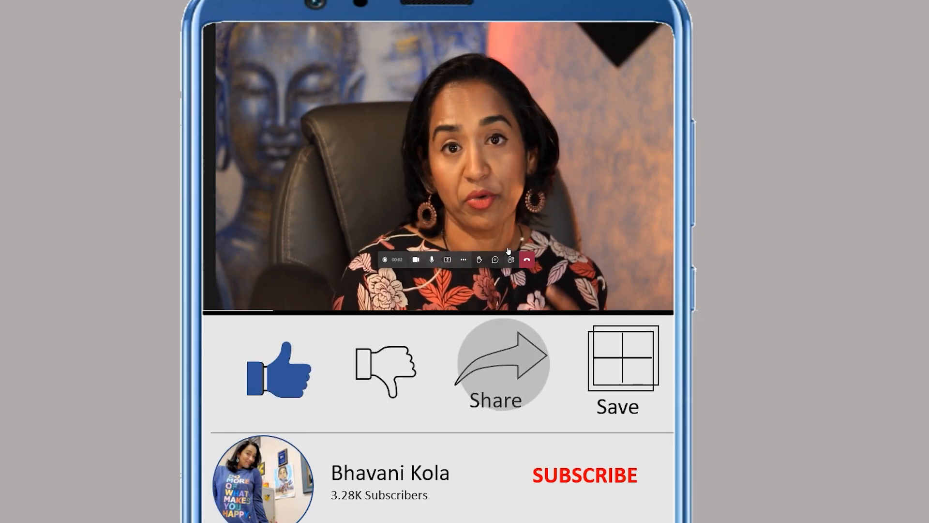
click(502, 385)
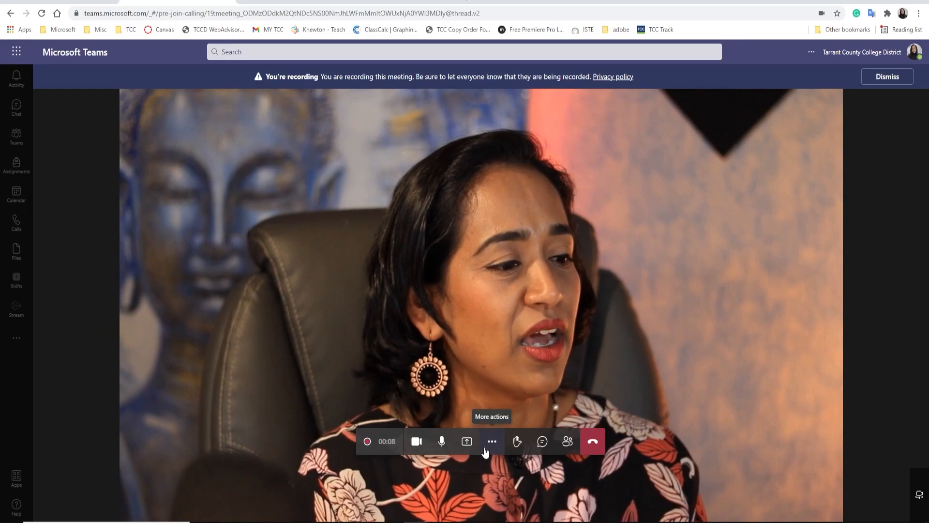
click(492, 441)
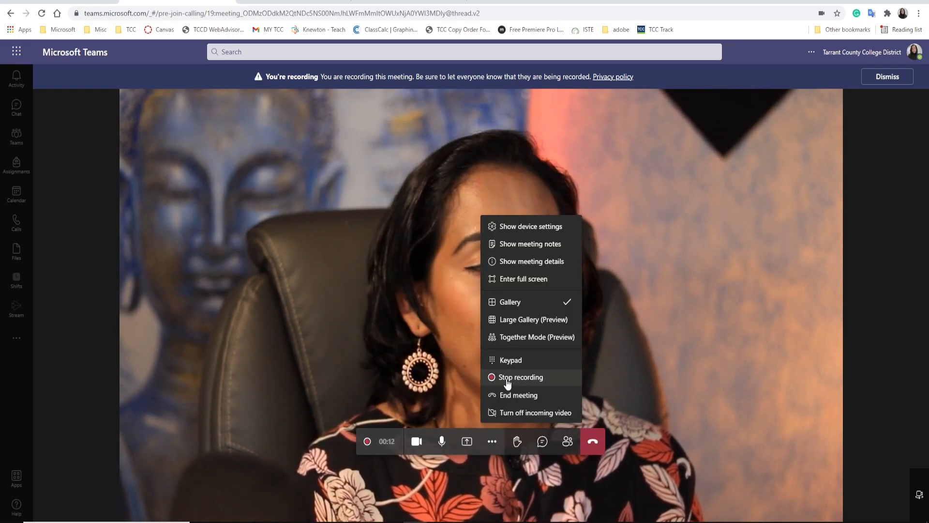
click(520, 377)
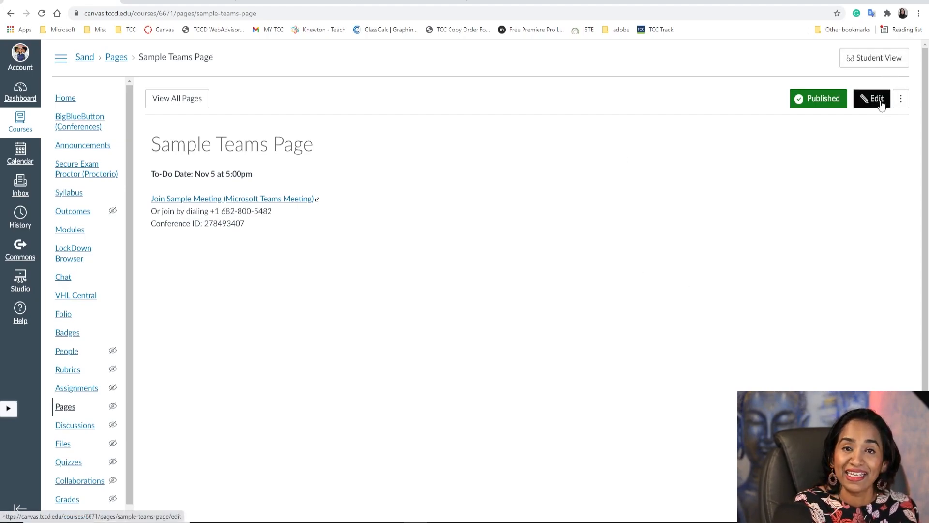
Edit the Sample Teams Page below the meeting details and choose Office365 from Apps.
click(871, 99)
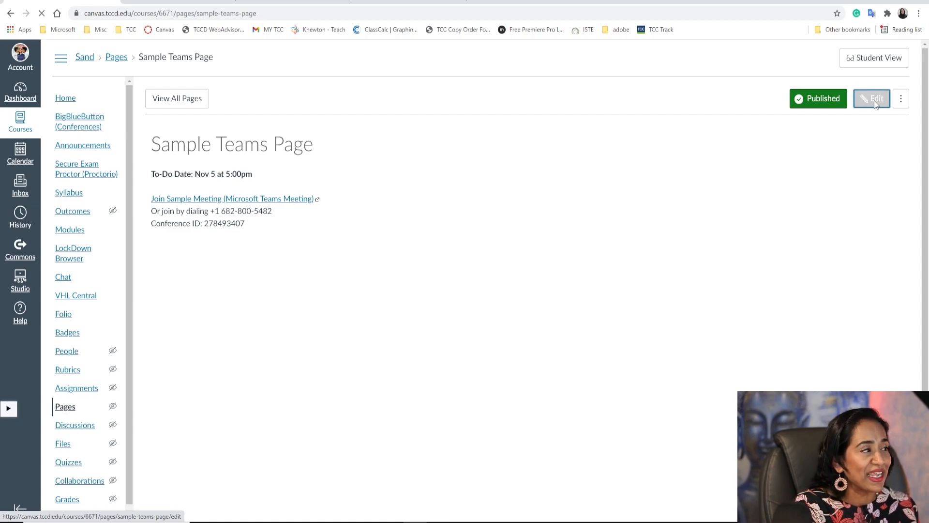
click(871, 98)
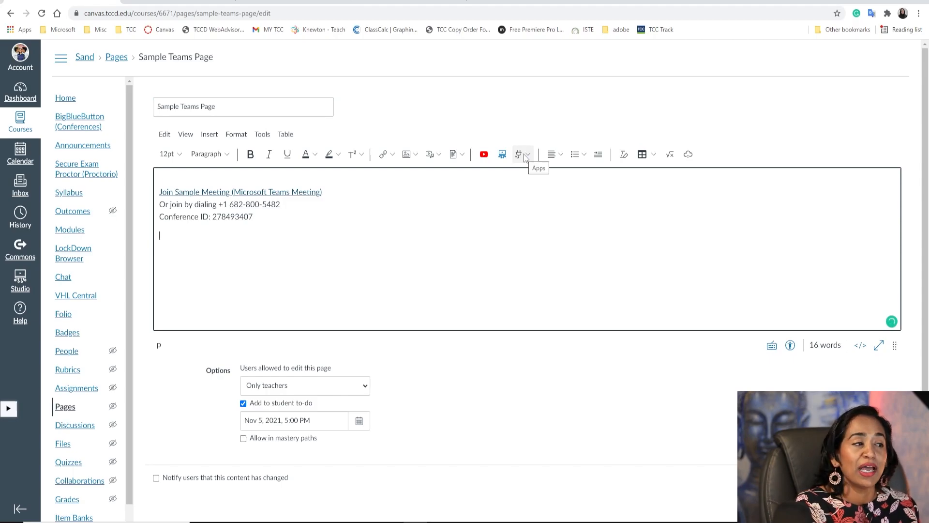
click(523, 154)
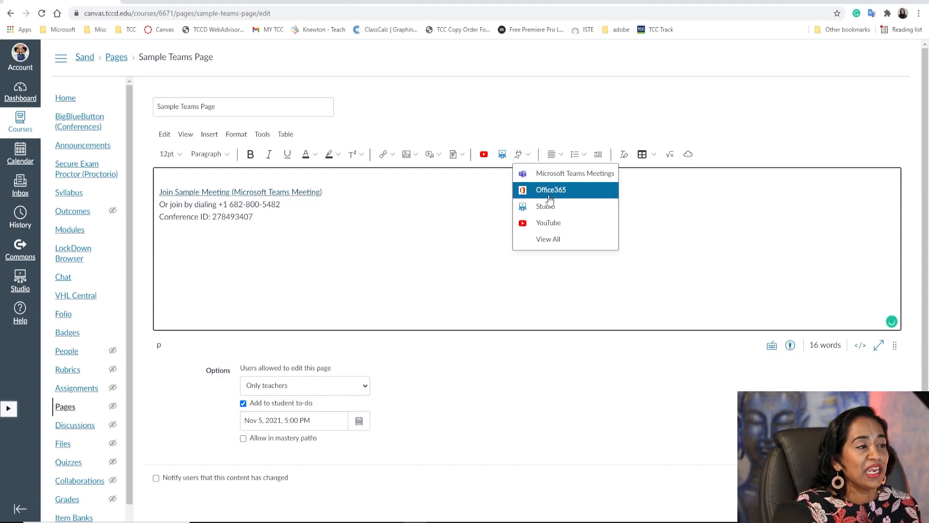
mouse_move(549, 190)
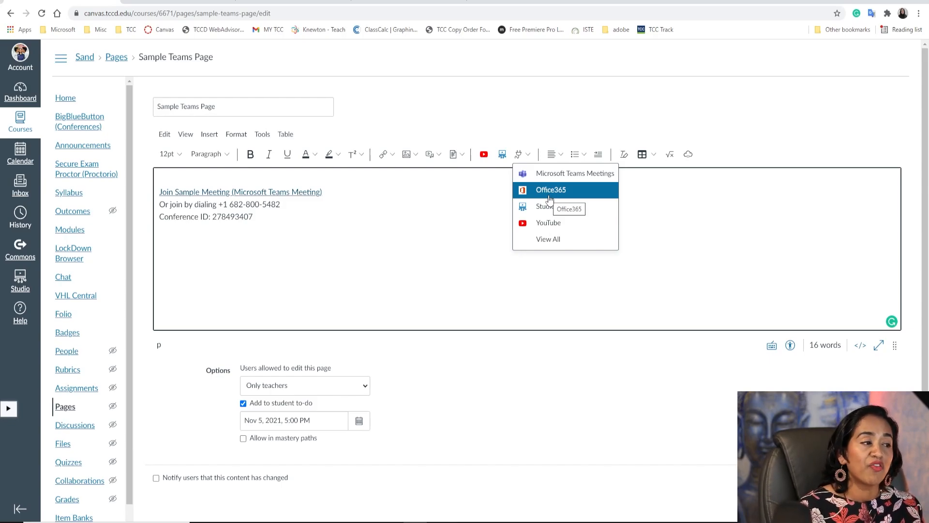
click(550, 190)
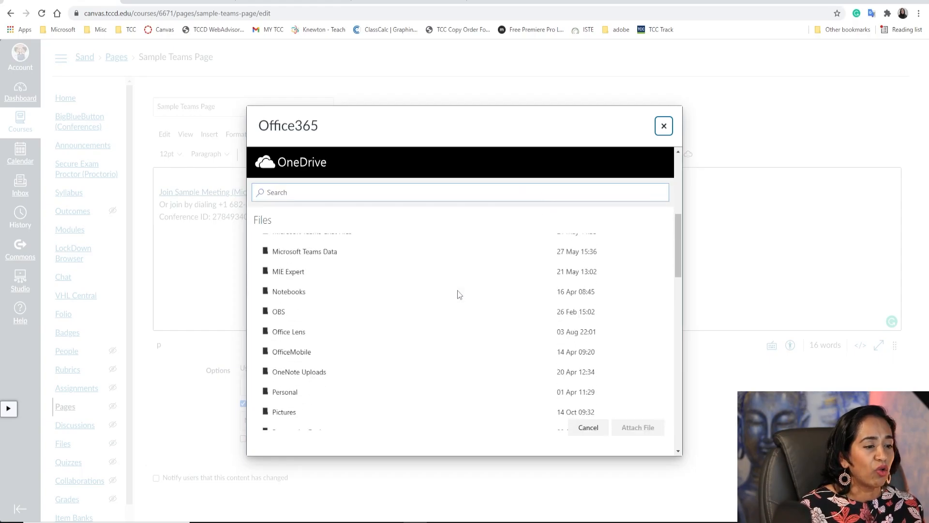
Attach the Sample Meeting recording from the OneDrive Recordings folder to the page.
scroll(down, 3)
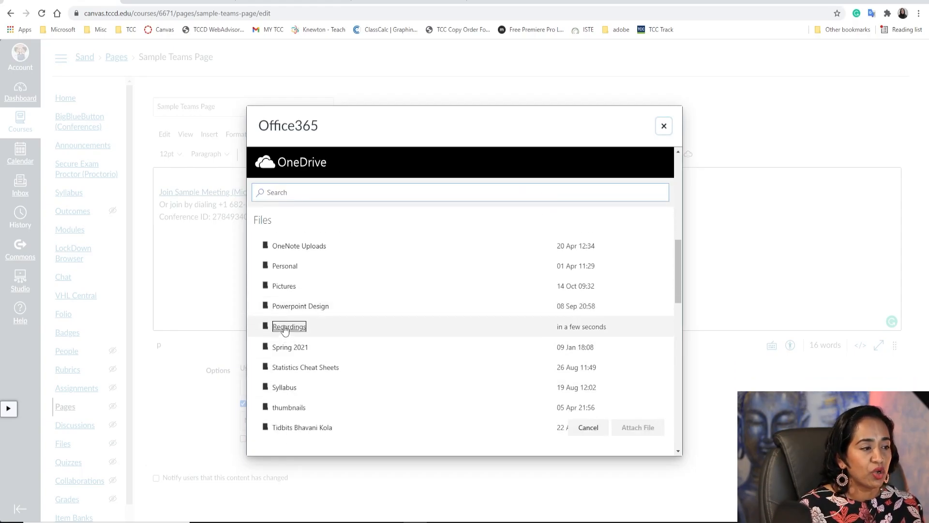
click(289, 327)
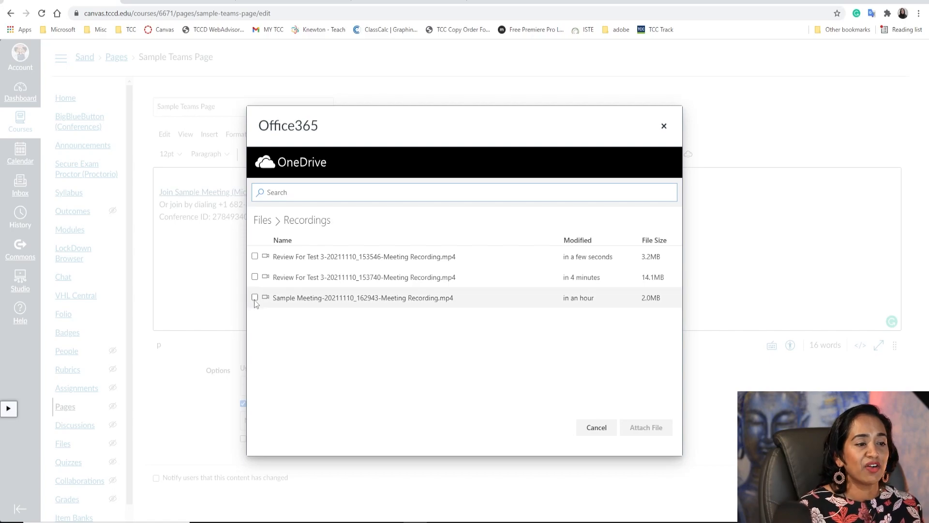
click(255, 297)
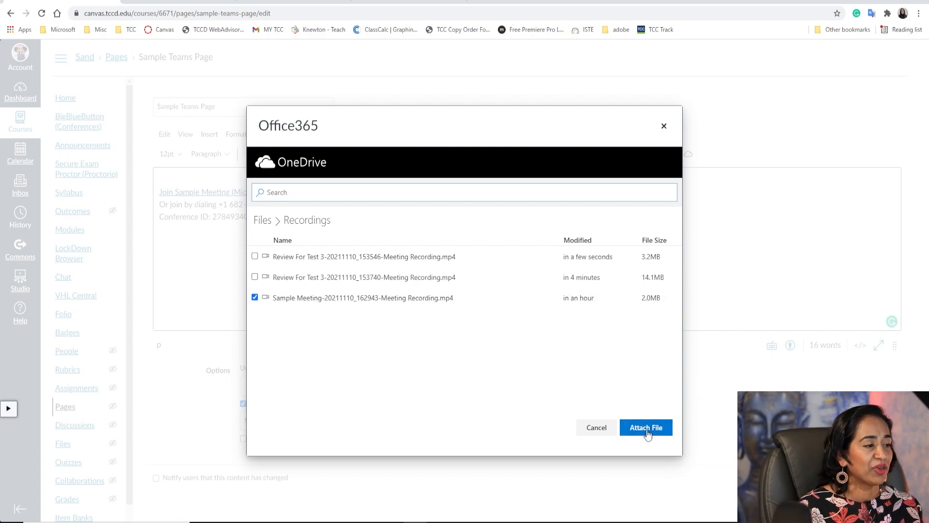
click(645, 427)
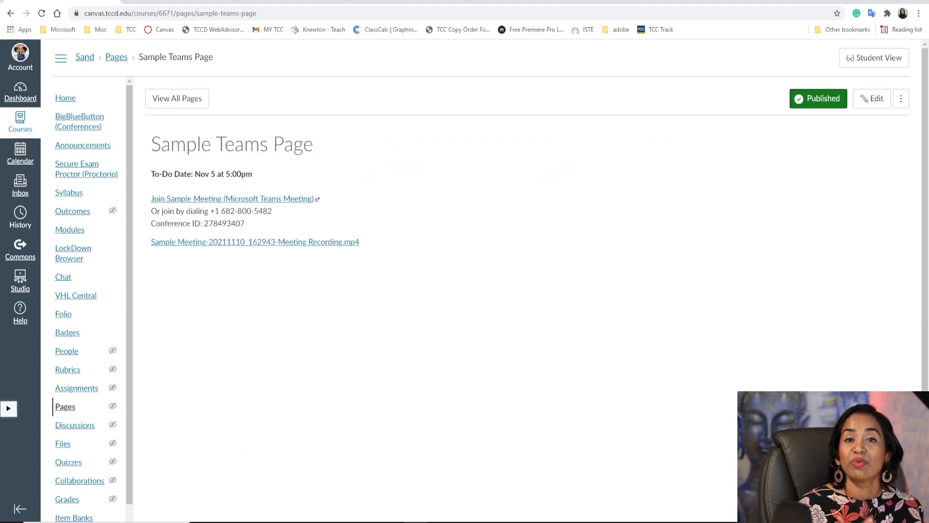
mouse_move(221, 204)
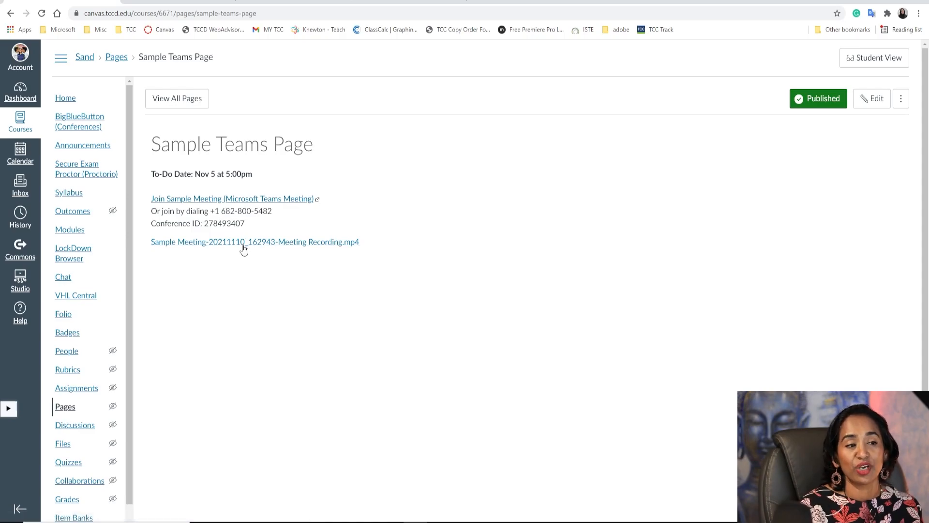
Play the linked Sample Meeting .mp4 in the OneDrive viewer, then close the preview.
click(254, 241)
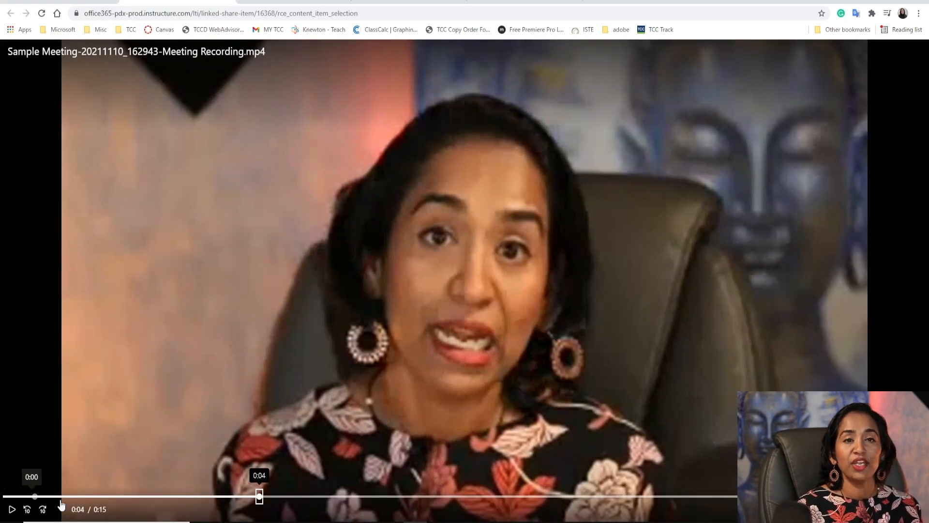
mouse_move(253, 504)
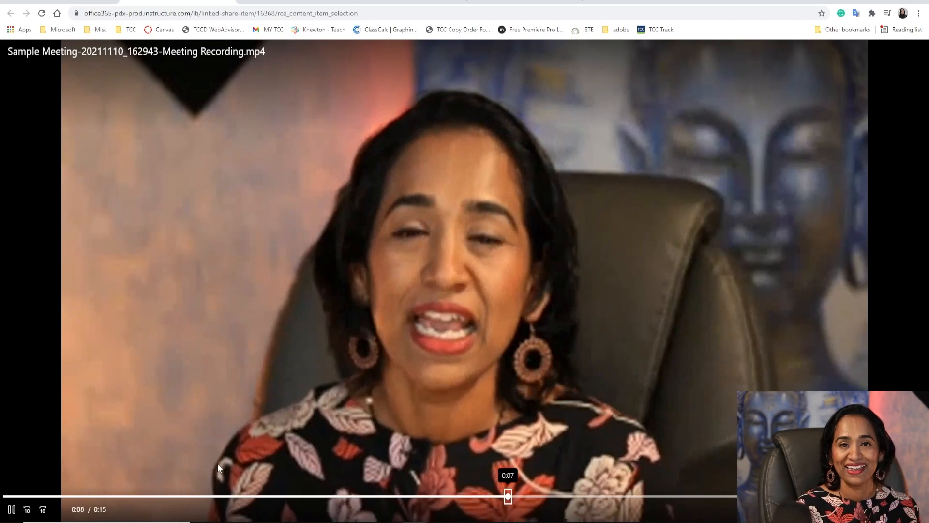
click(11, 13)
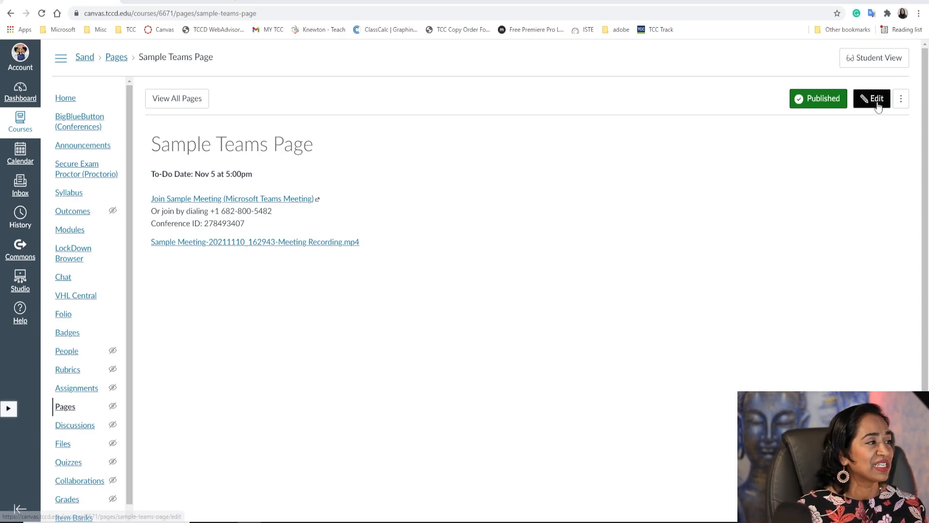
Delete the Teams meeting lines from the page, save, and go to Calendar.
click(871, 98)
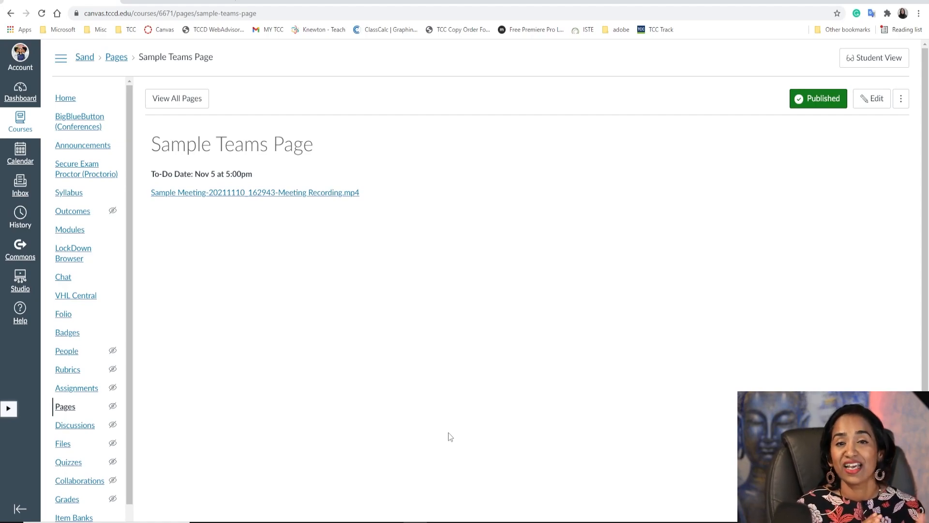
click(20, 153)
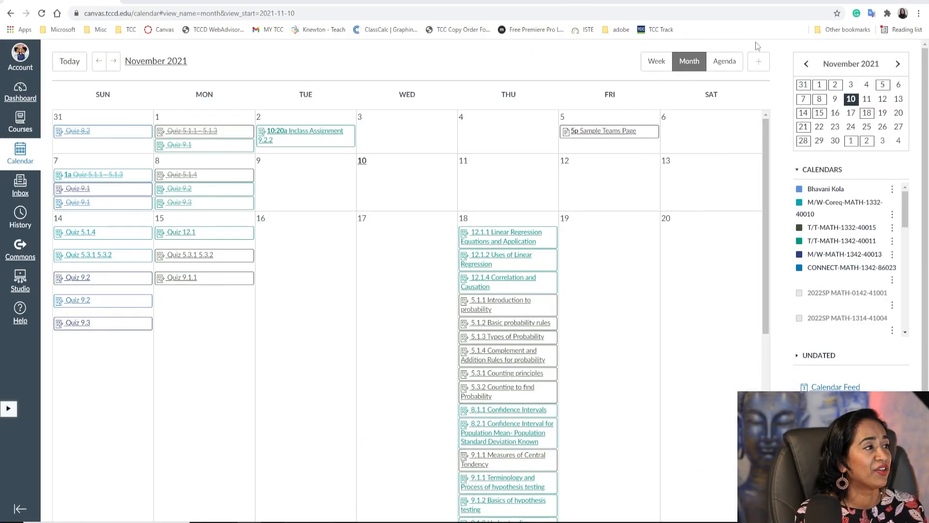
Draft a Sand Box calendar event titled 'Sample Recurring Meeting' in the full event editor.
click(758, 61)
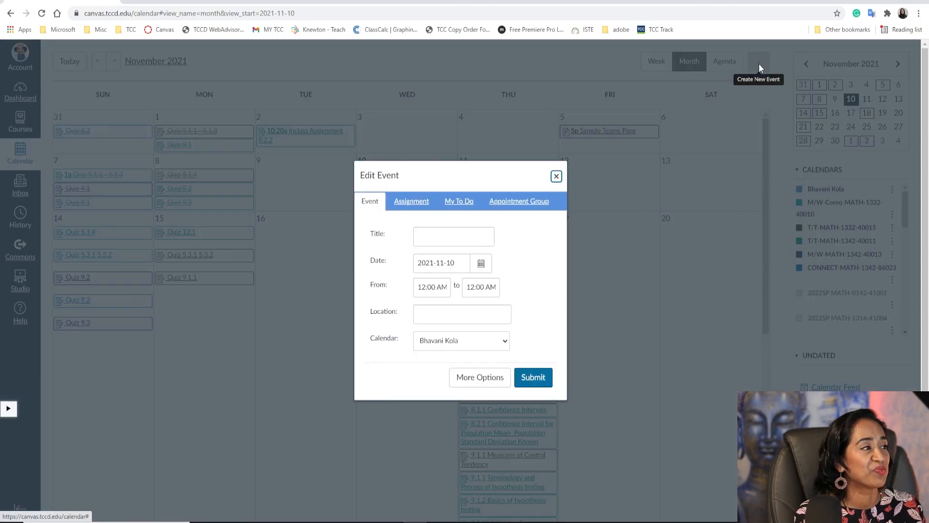
click(461, 340)
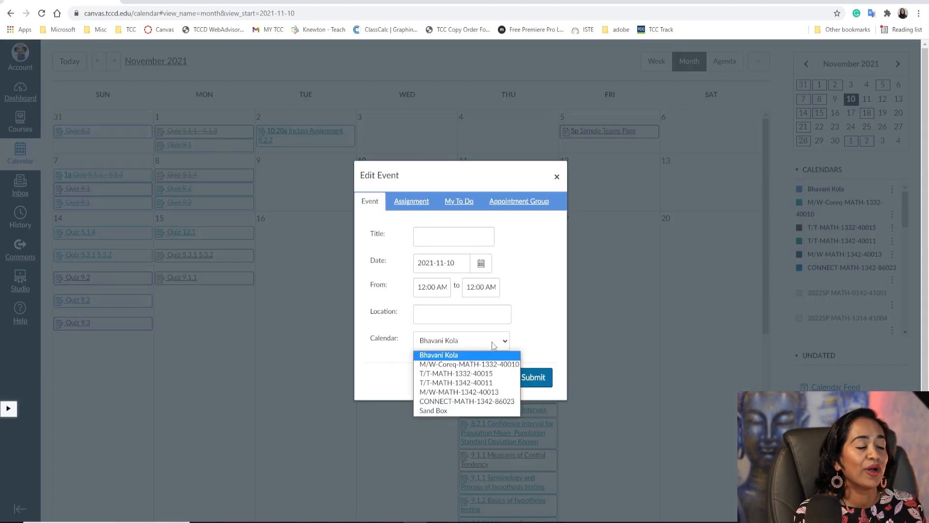
click(432, 409)
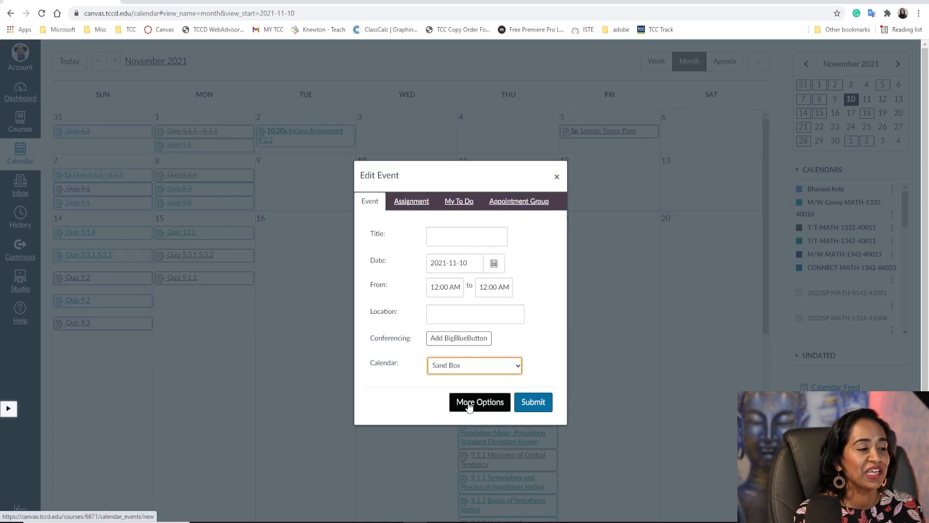
click(479, 401)
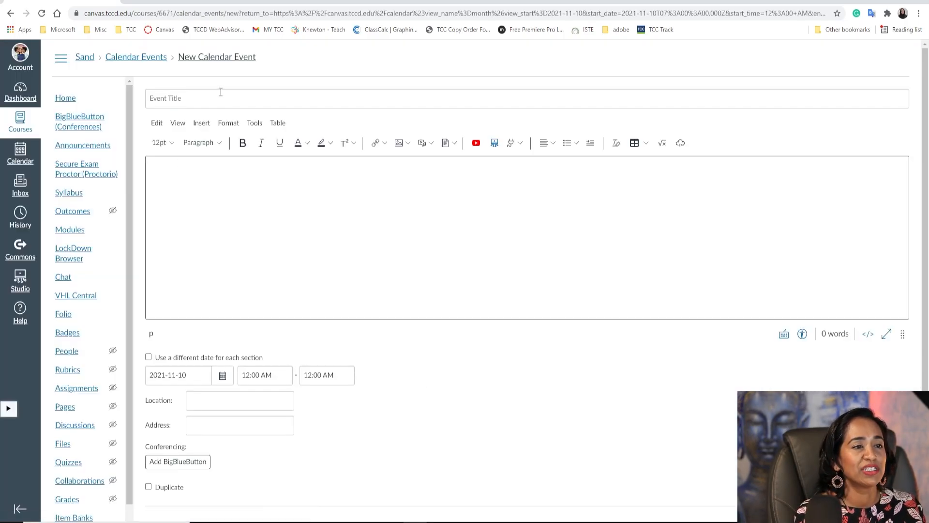
text(Sample Recurring Meeting)
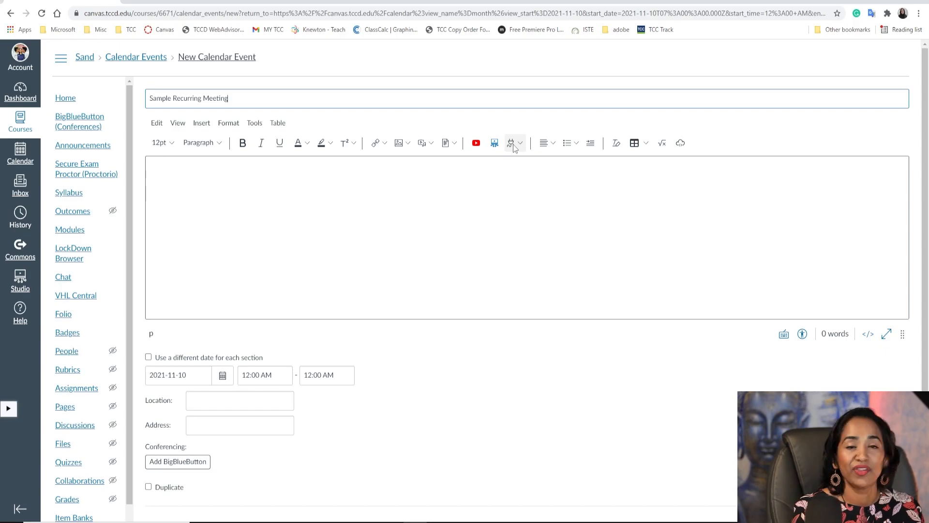
click(511, 143)
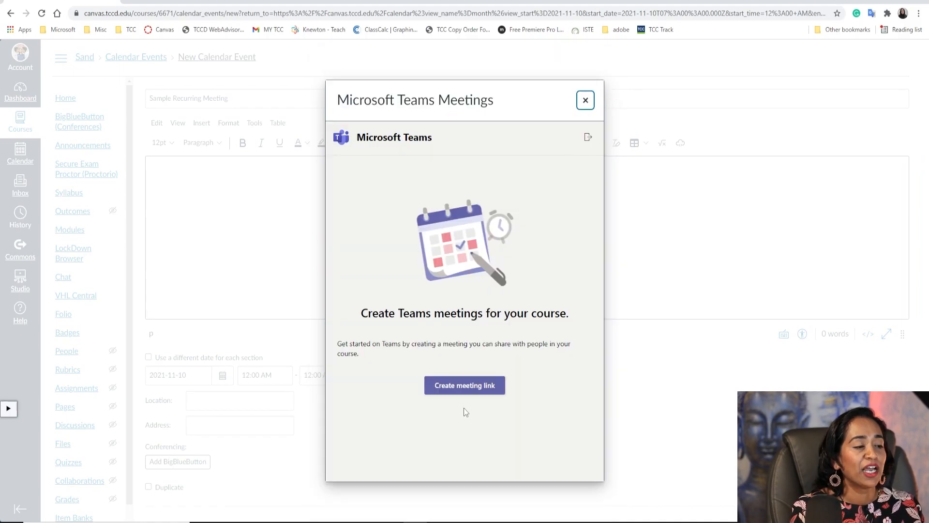
Create a 'Sample Recurring Meeting' Teams link and insert its details into the description.
click(464, 384)
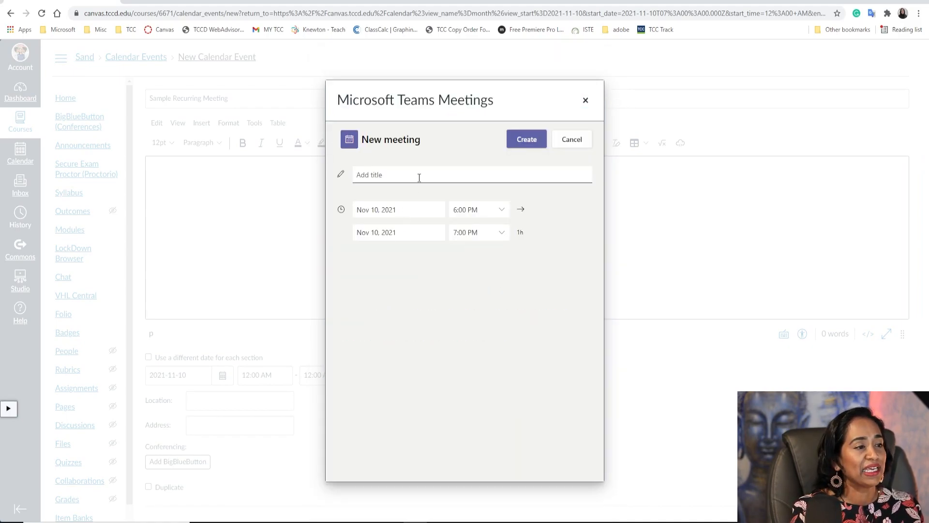
text(Sample Recurring Meeting)
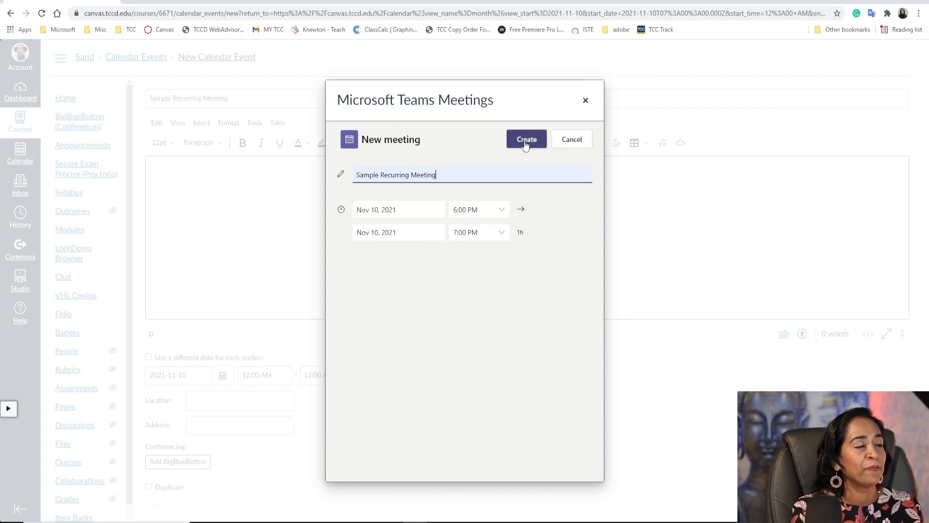
mouse_move(501, 222)
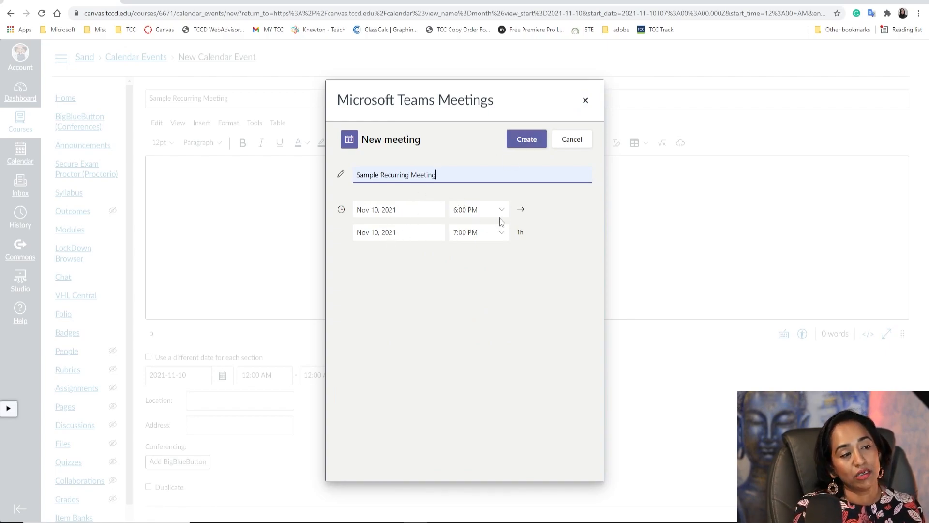
click(500, 209)
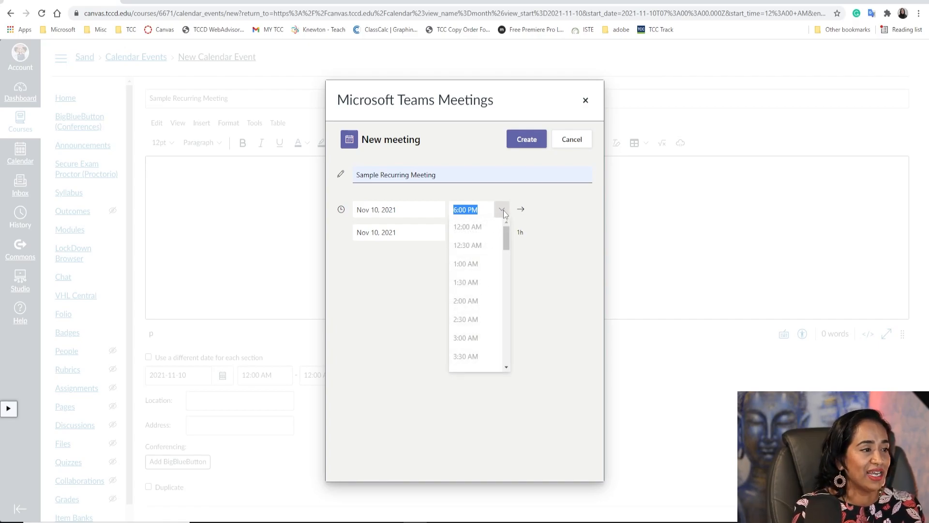
click(525, 139)
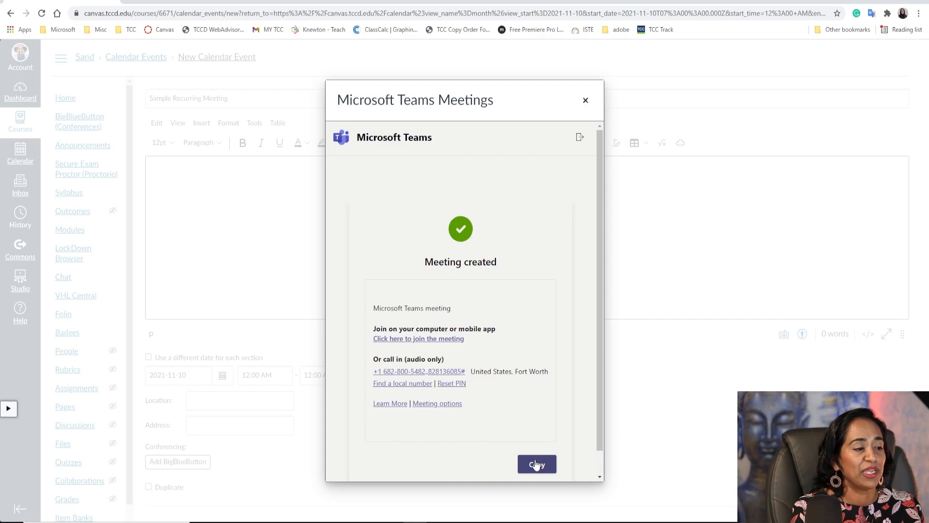
click(536, 464)
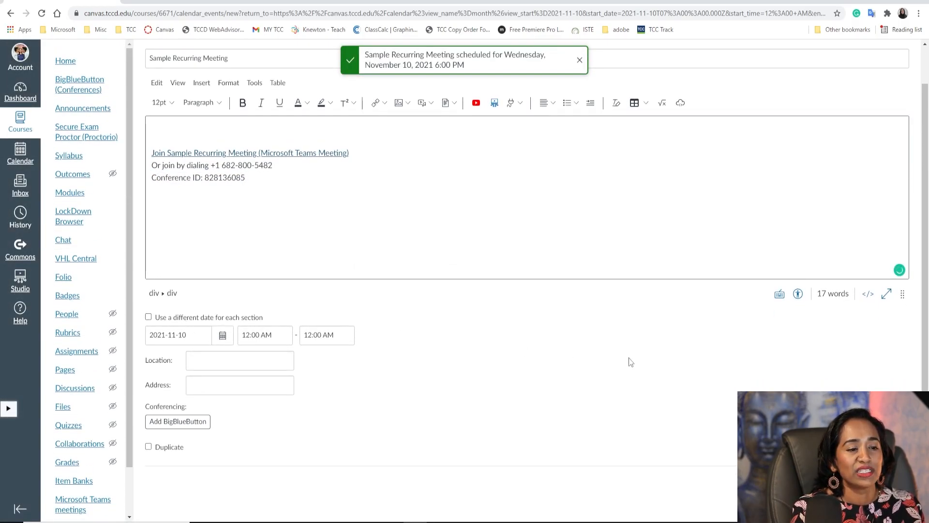
Schedule the event Nov 10, 6:00–7:00 PM, duplicating weekly with numbered event titles.
click(149, 316)
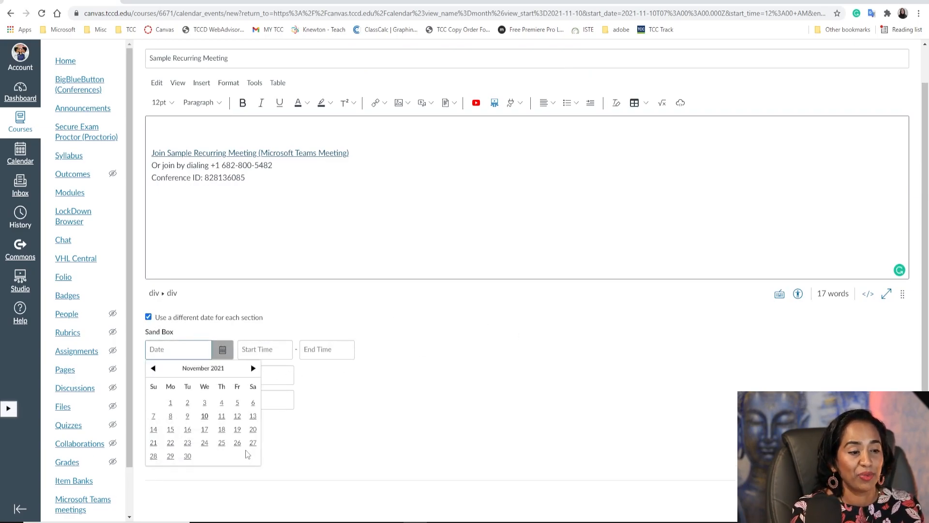
click(205, 415)
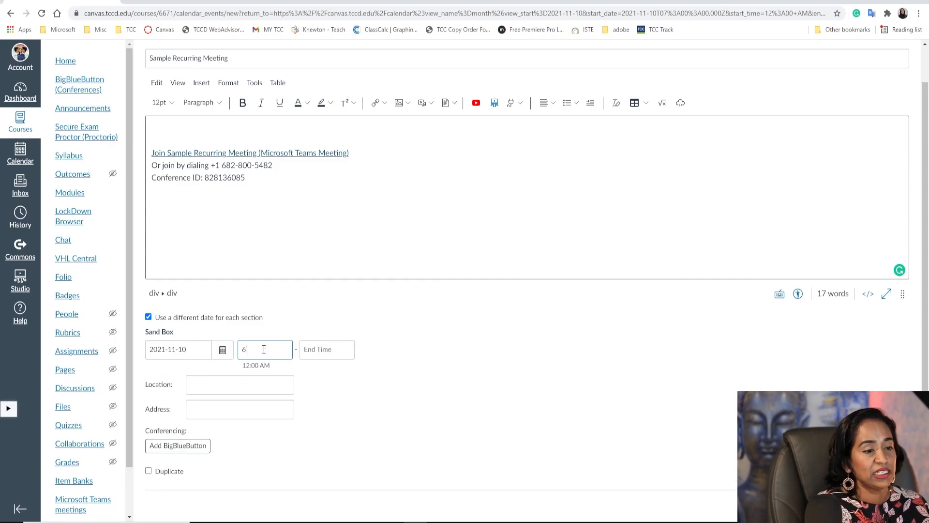
text(6:00 pm)
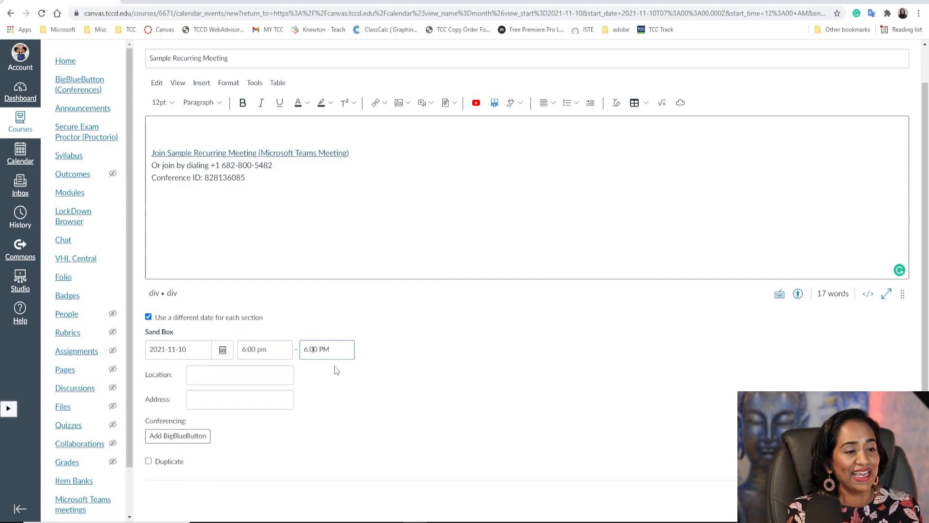
text(7:00 PM)
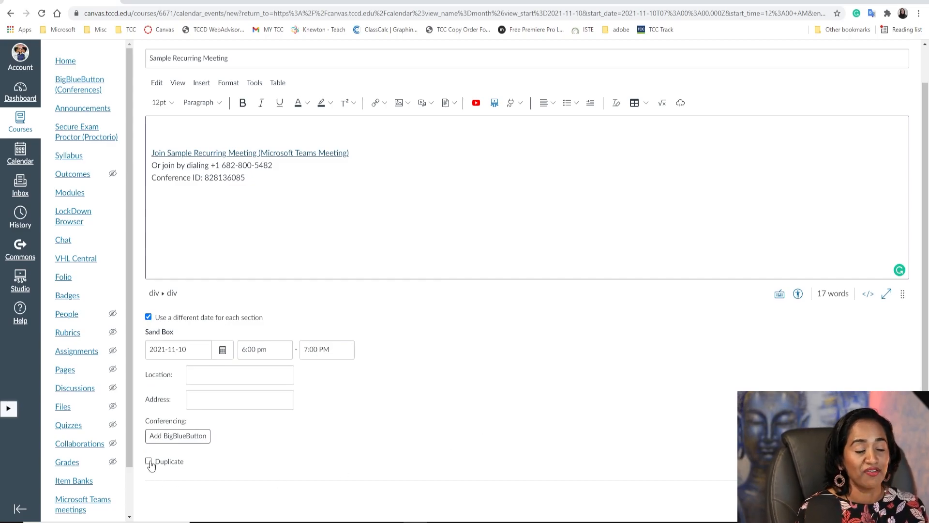
click(149, 461)
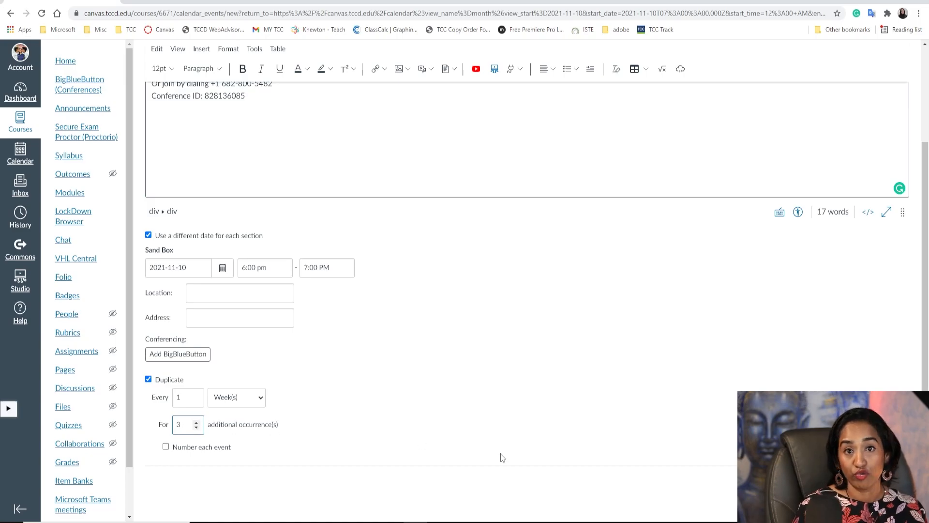
mouse_move(166, 447)
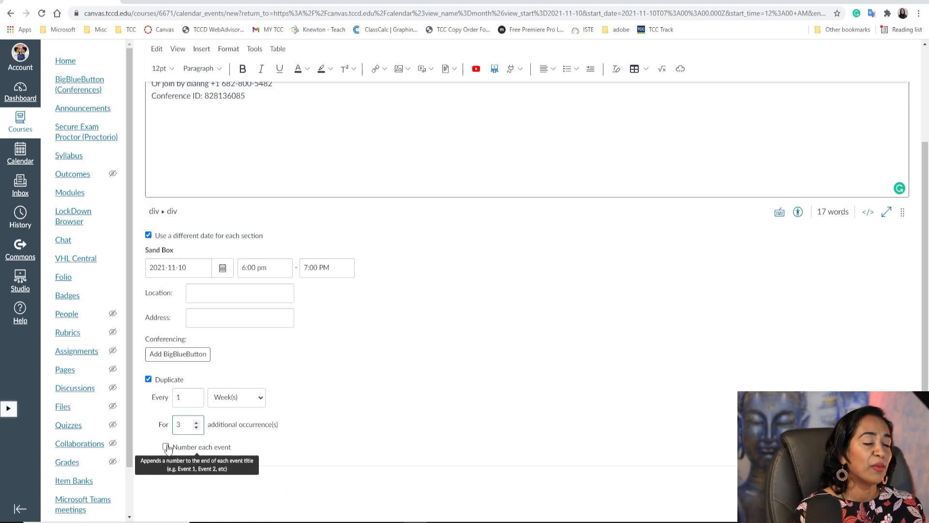
click(166, 447)
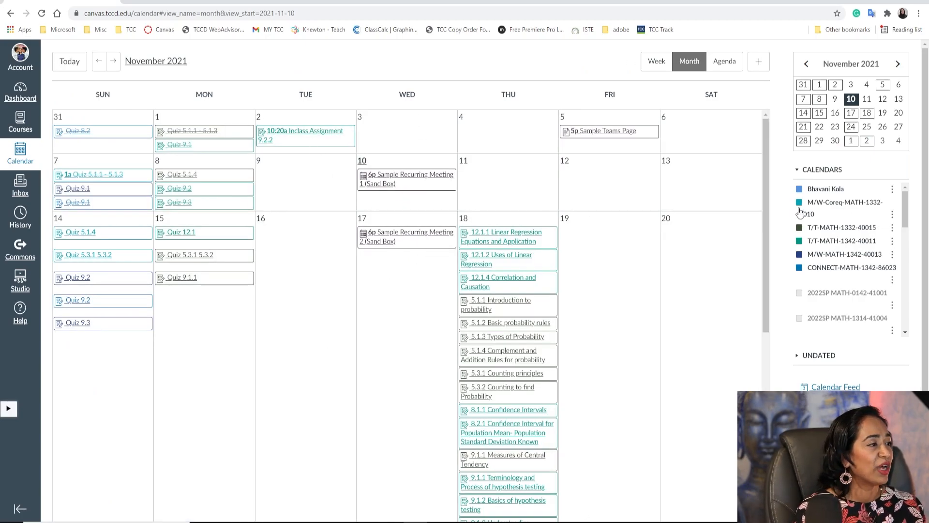
Hide the other course calendars and open Sample Recurring Meeting 1 on Nov 10.
click(799, 202)
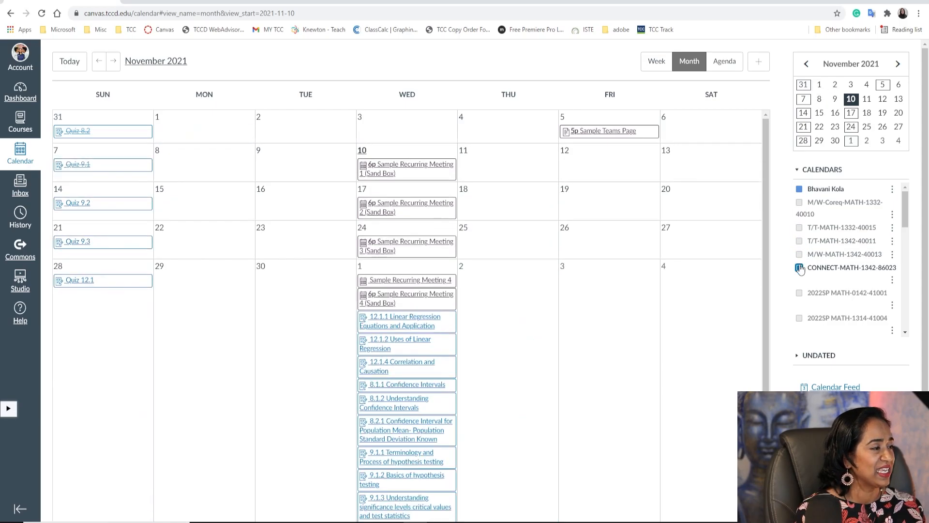
click(799, 267)
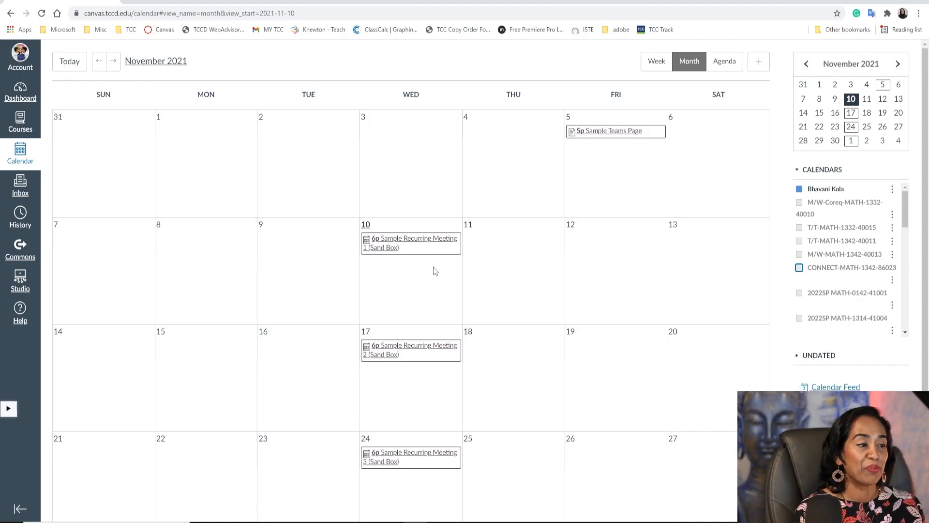
mouse_move(419, 337)
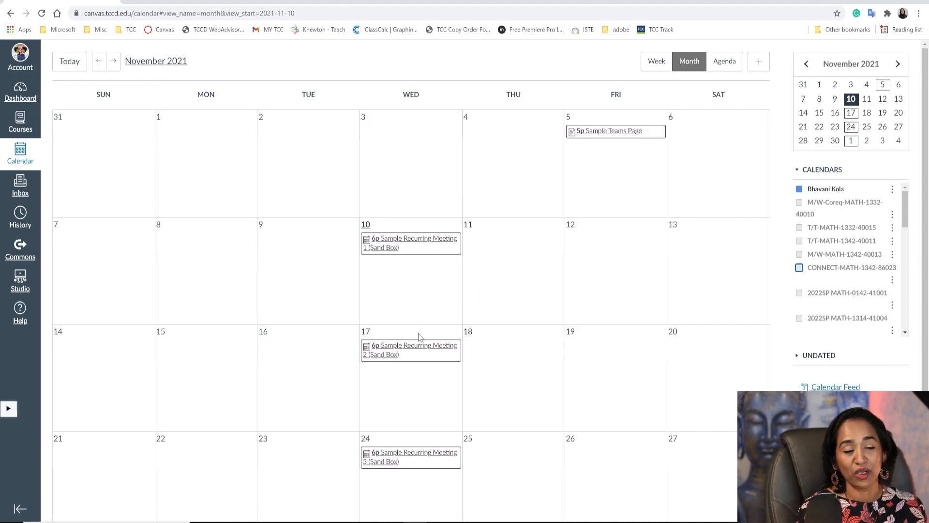
mouse_move(407, 245)
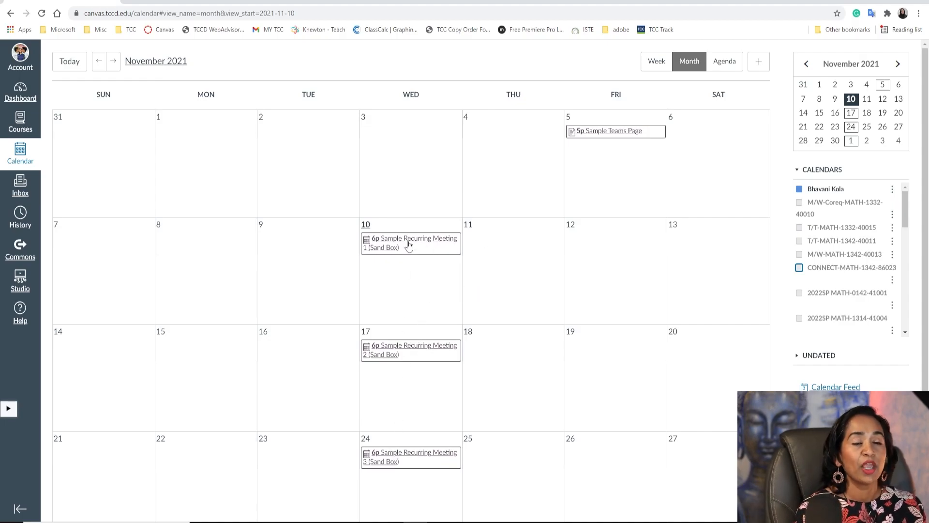
mouse_move(410, 243)
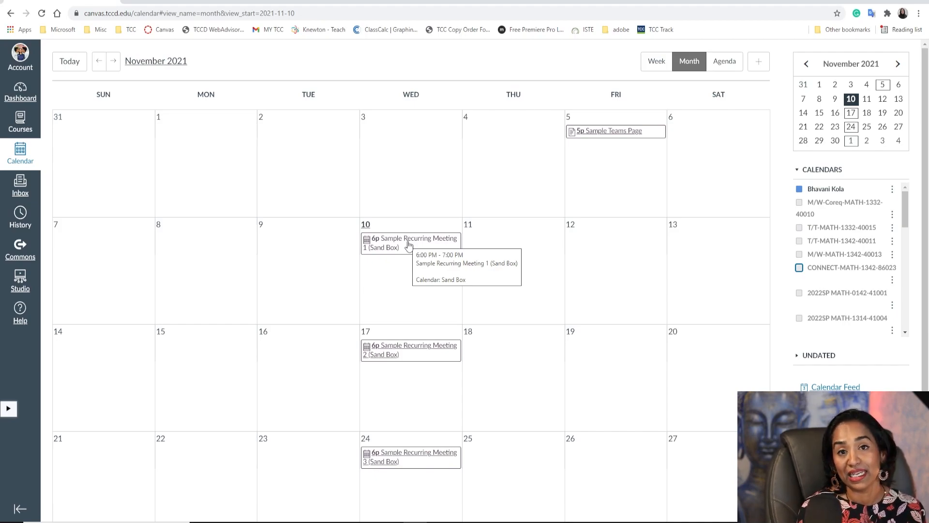
click(411, 243)
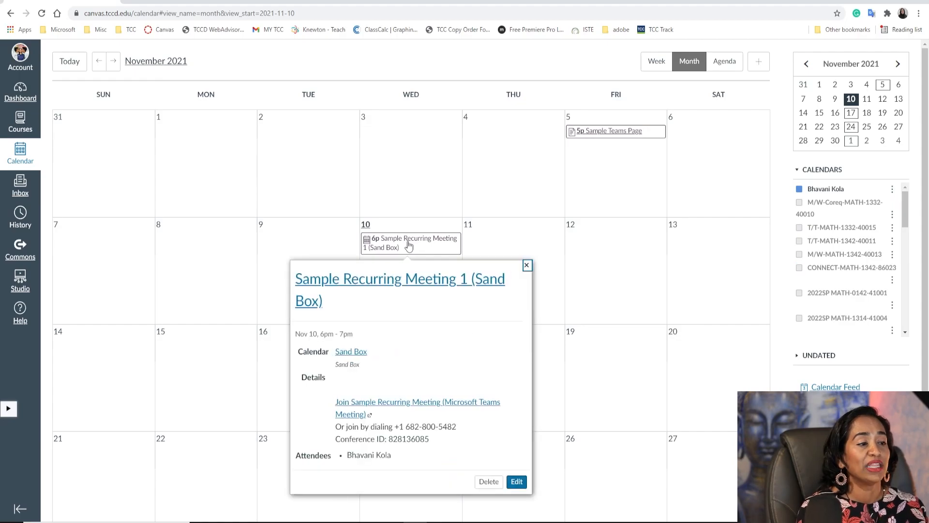